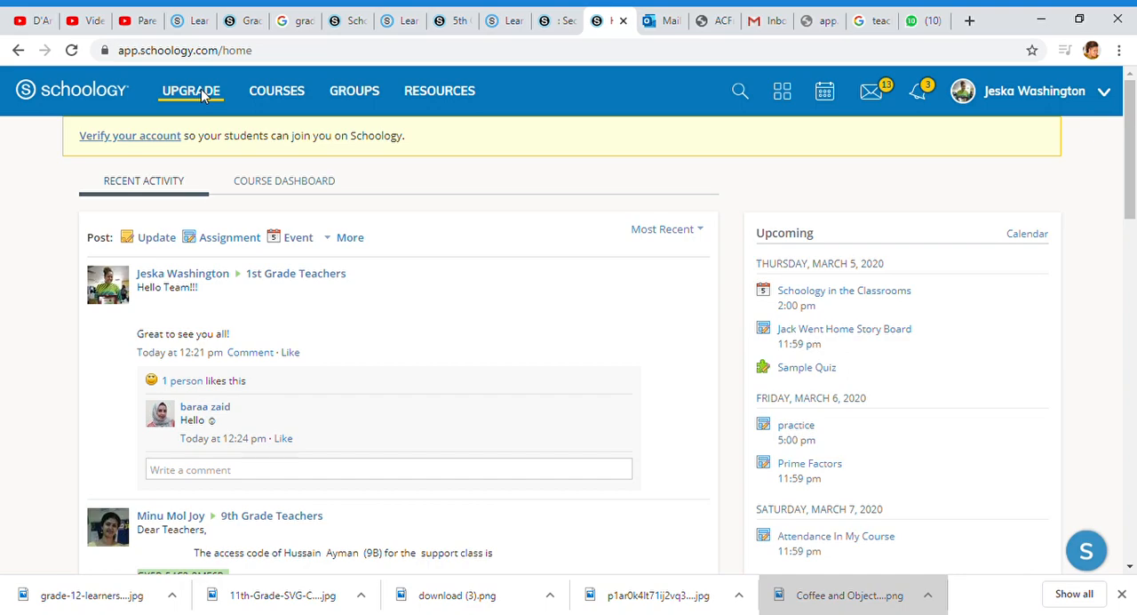
pyautogui.moveTo(209, 106)
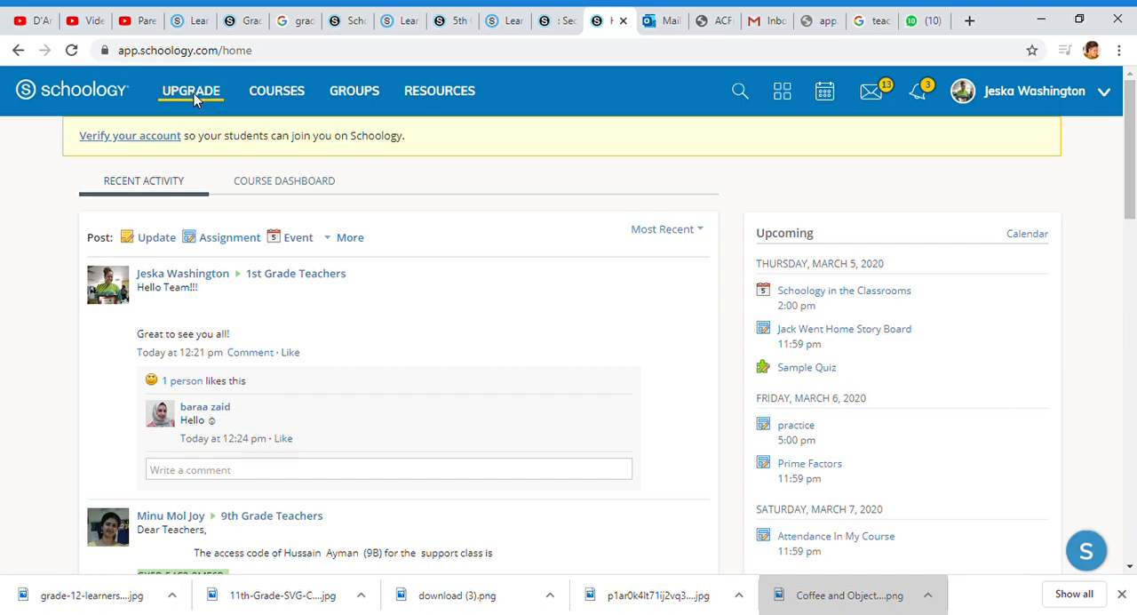
pyautogui.moveTo(187, 67)
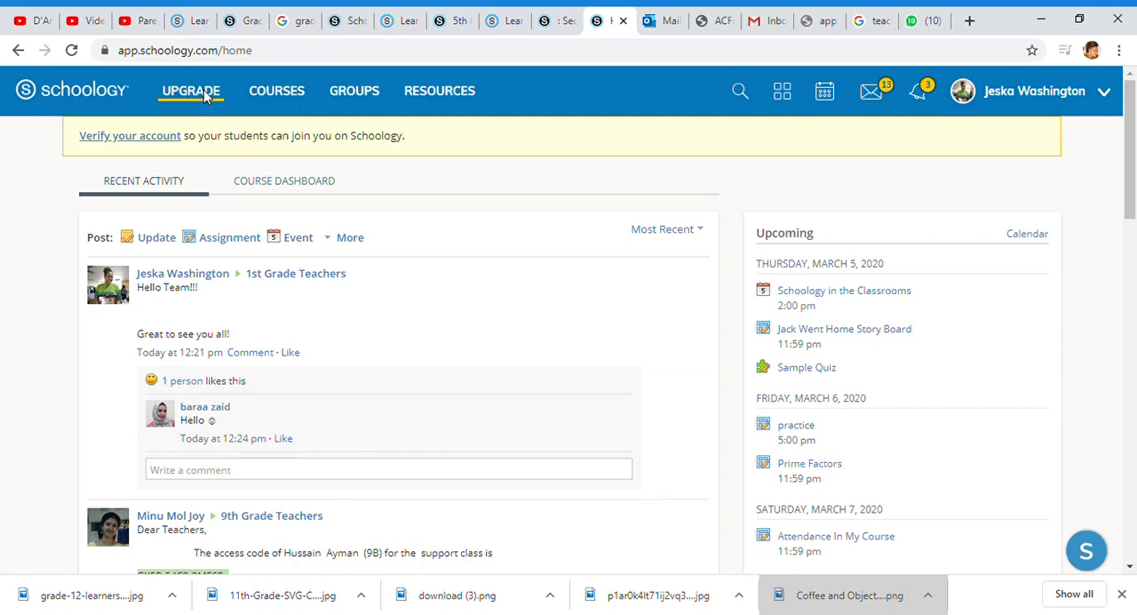
pyautogui.moveTo(462, 176)
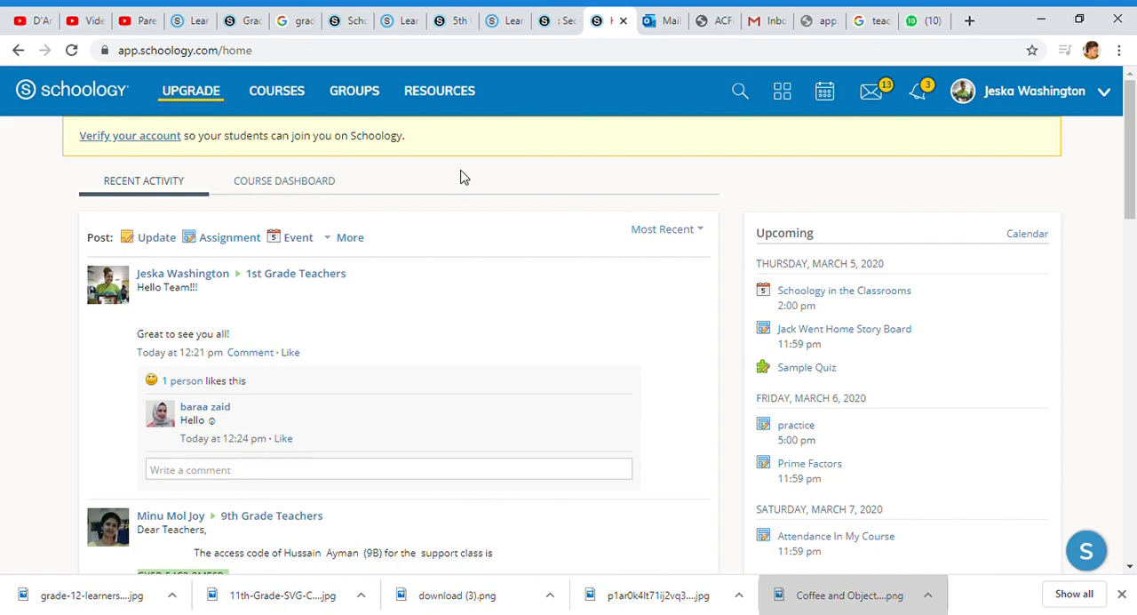
pyautogui.moveTo(467, 172)
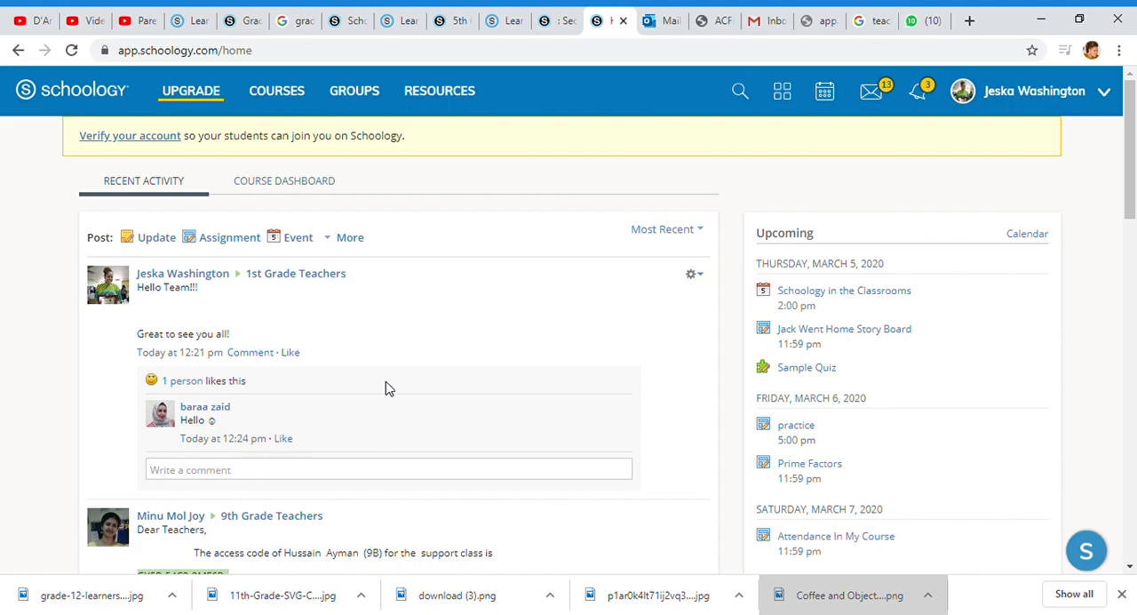
pyautogui.moveTo(372, 390)
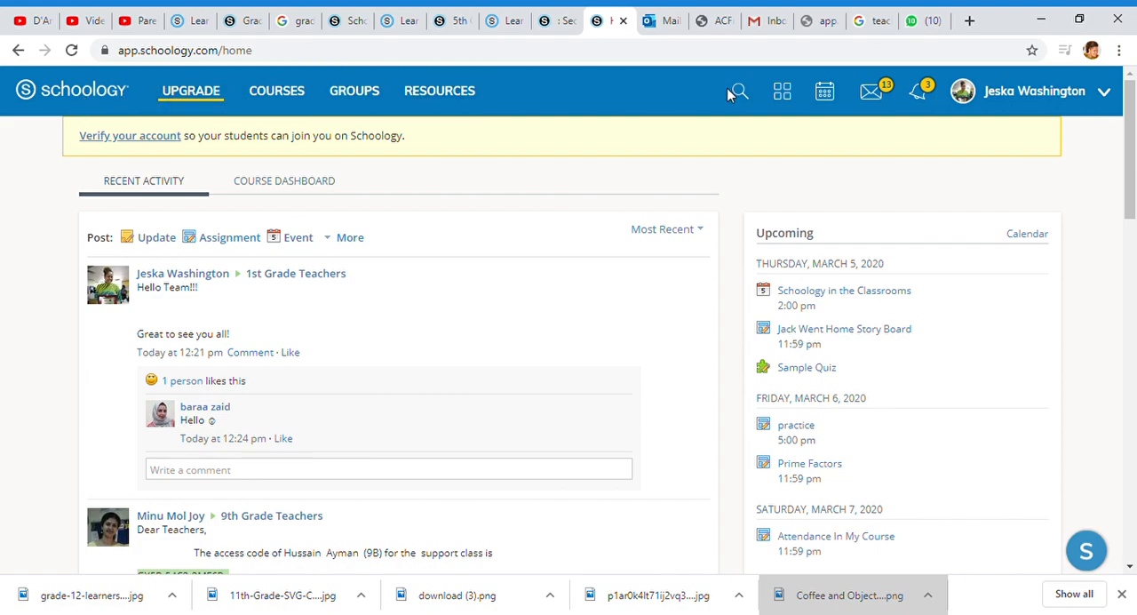
pyautogui.moveTo(1058, 96)
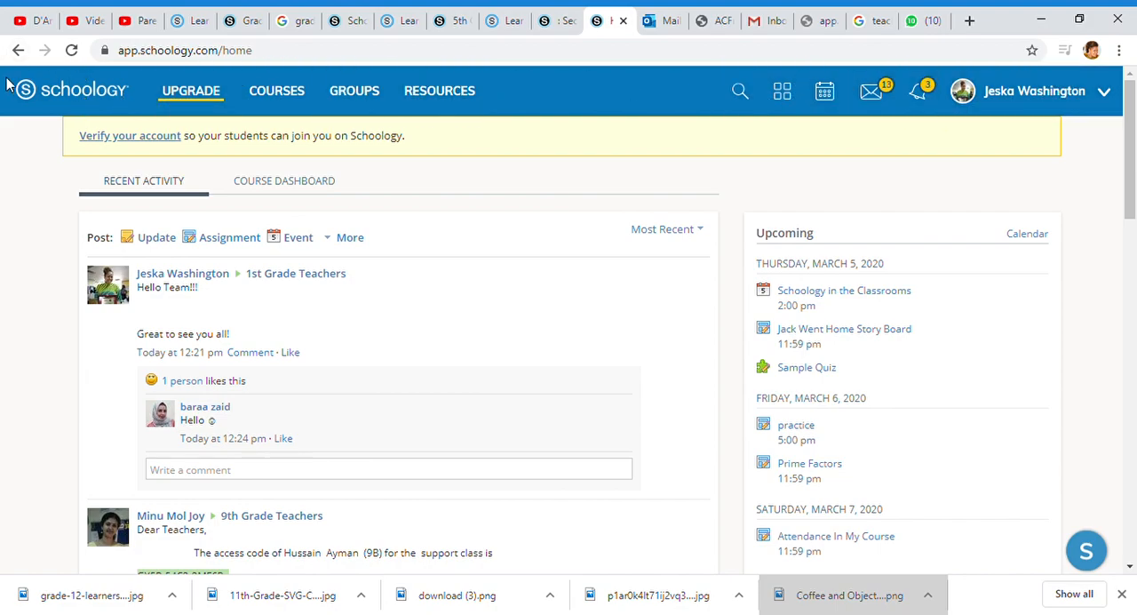
# From the Courses list, enter the Help Me Miss!! How to Use Schoology: Section 1 course.
pyautogui.scroll(-3)
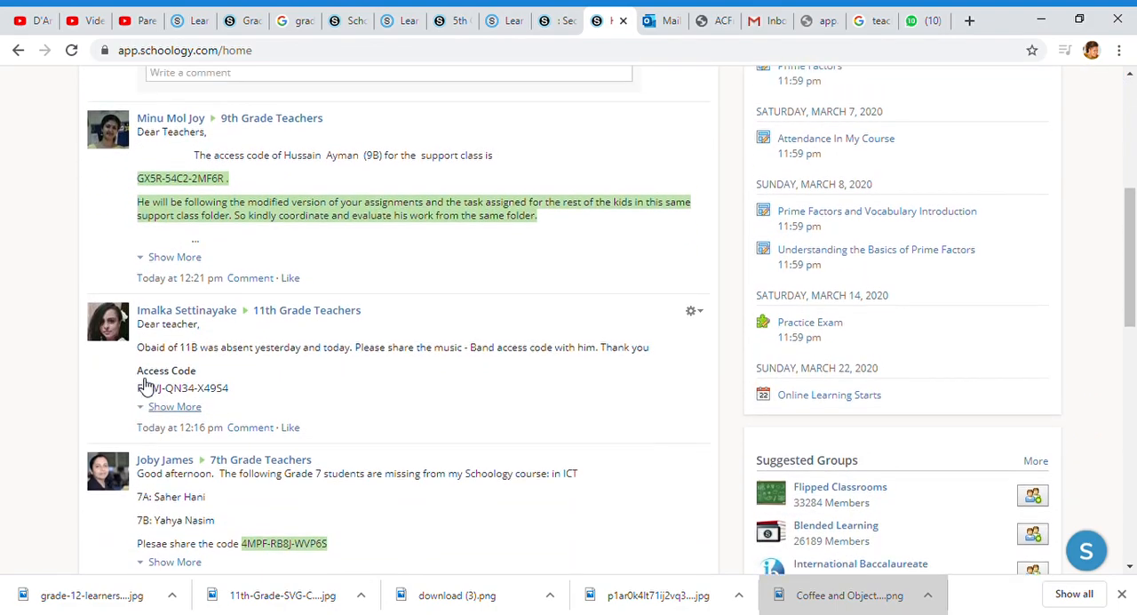
pyautogui.scroll(3)
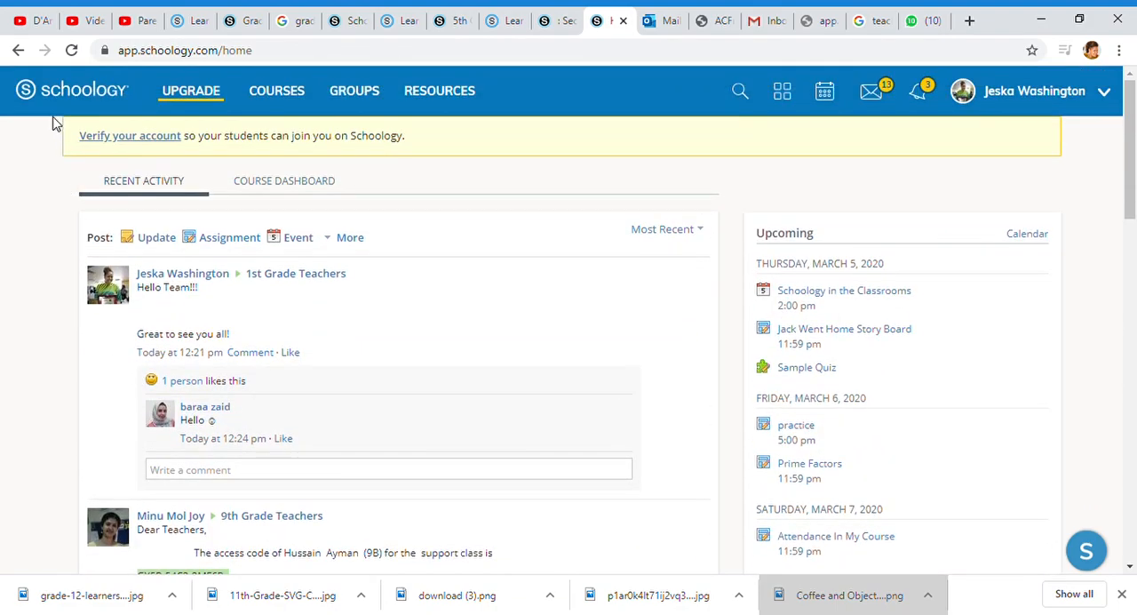
pyautogui.click(276, 90)
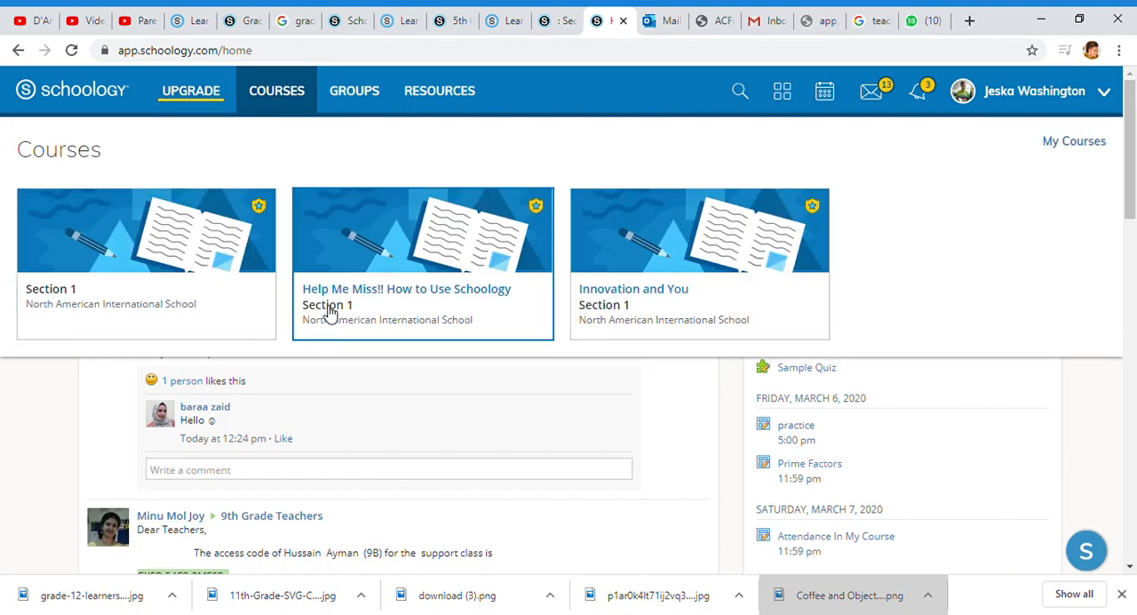
pyautogui.moveTo(435, 280)
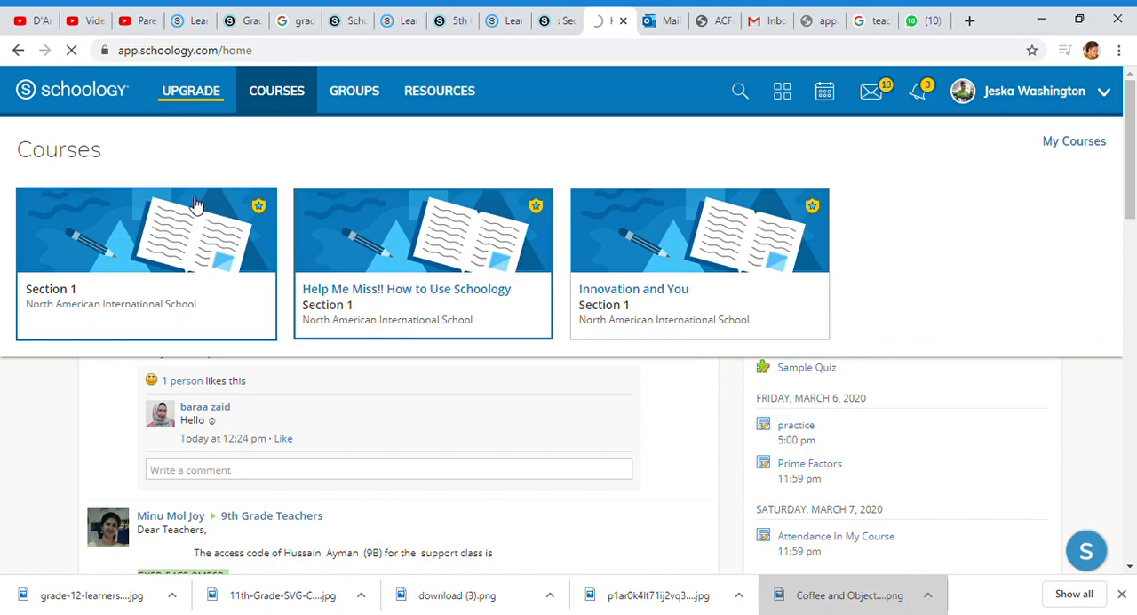
pyautogui.click(423, 231)
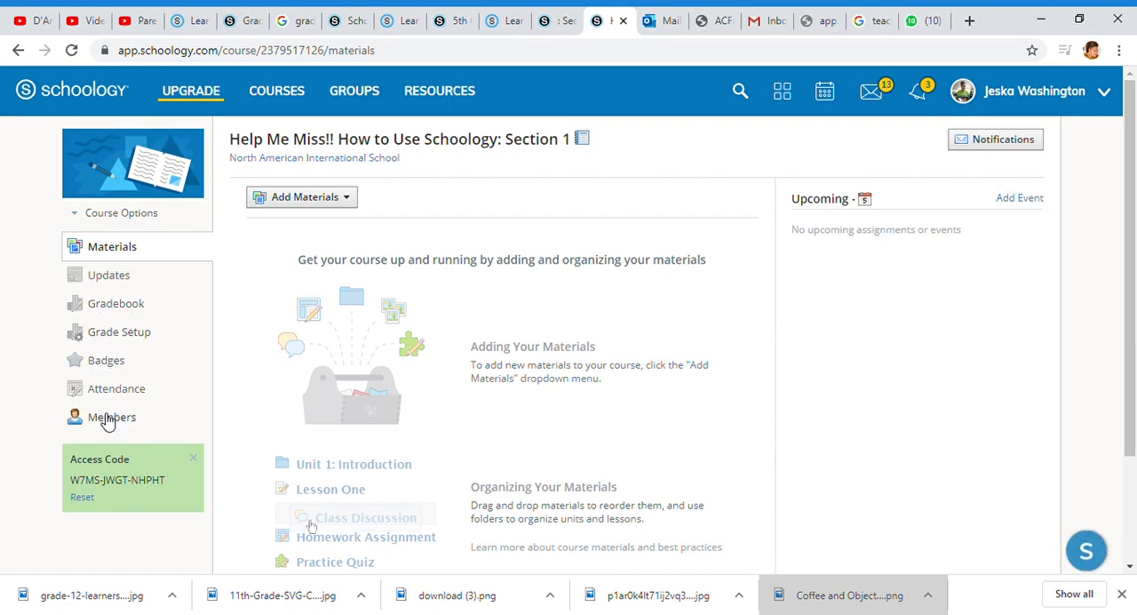
# Show the course's Members list with enrolled students and the access code.
pyautogui.click(112, 418)
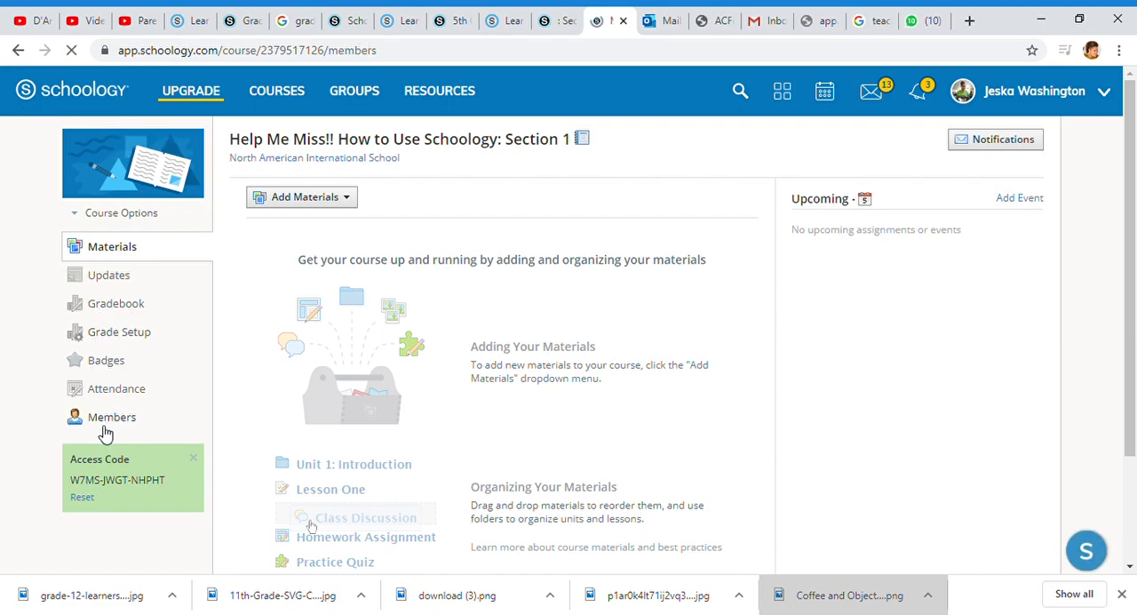
pyautogui.click(110, 417)
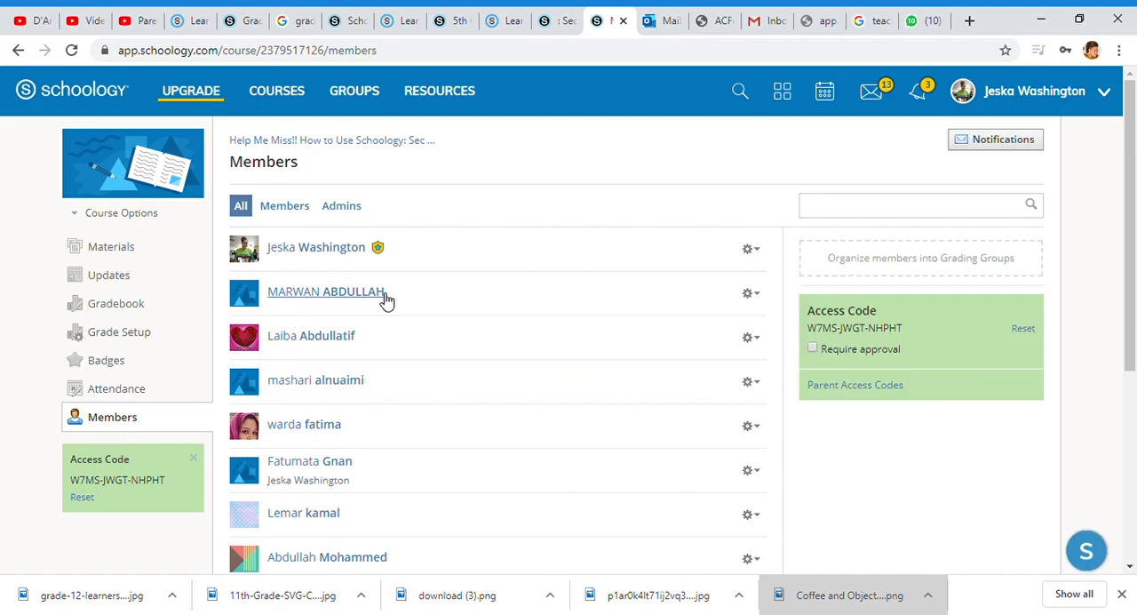
pyautogui.scroll(-3)
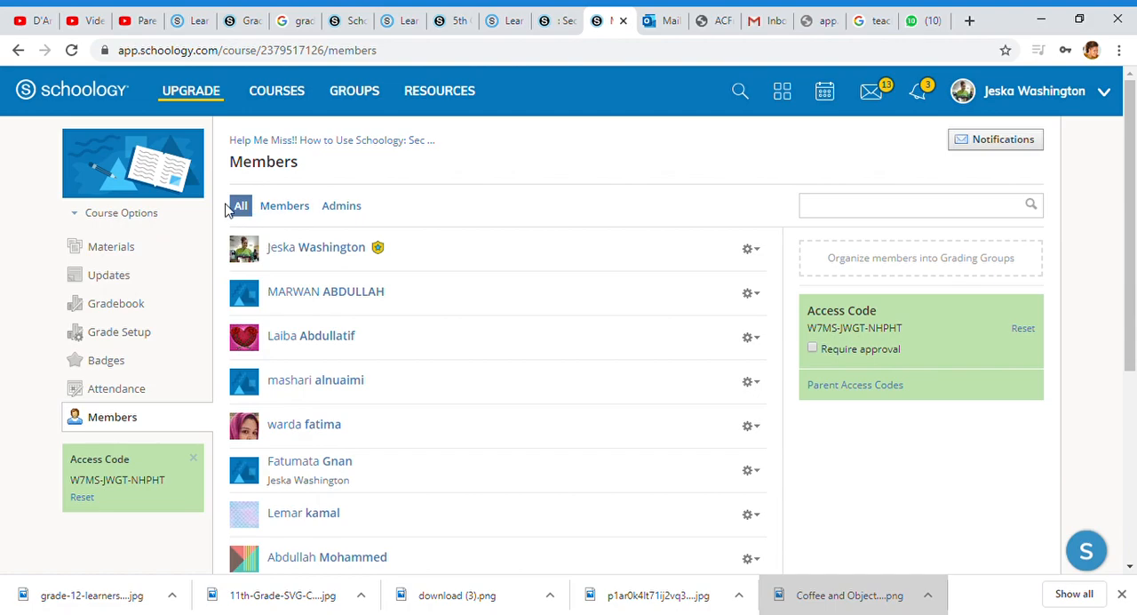
pyautogui.moveTo(110, 313)
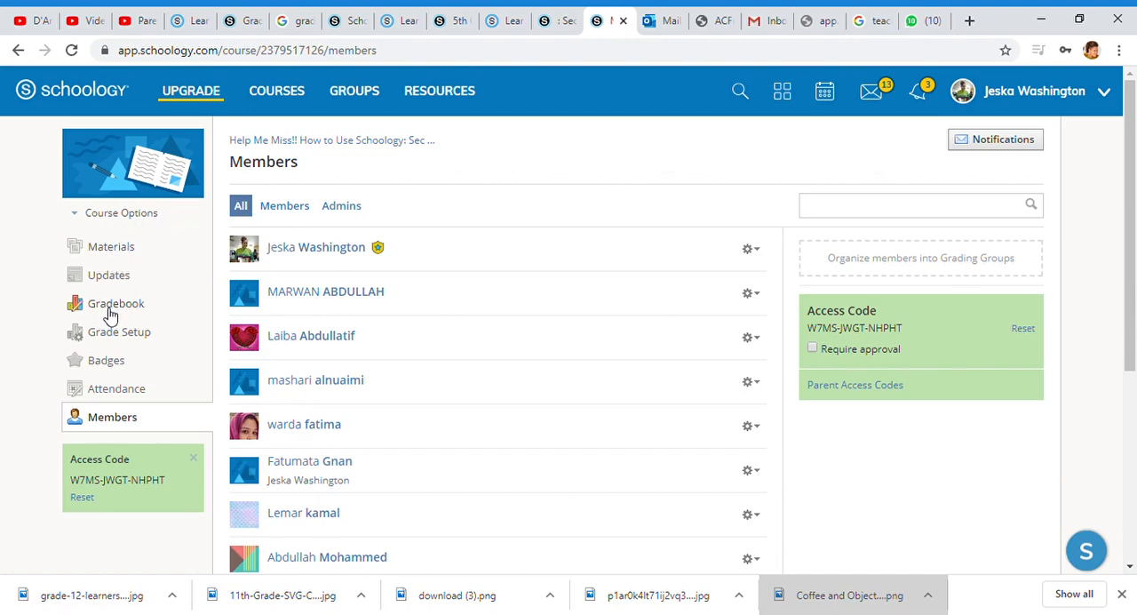
pyautogui.moveTo(98, 344)
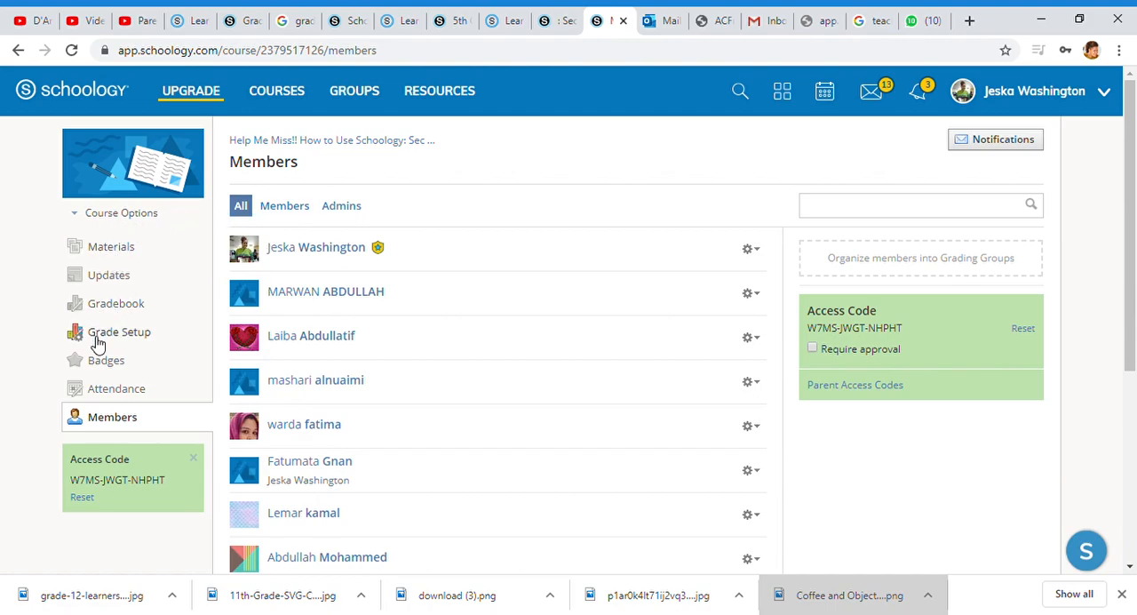
pyautogui.moveTo(110, 304)
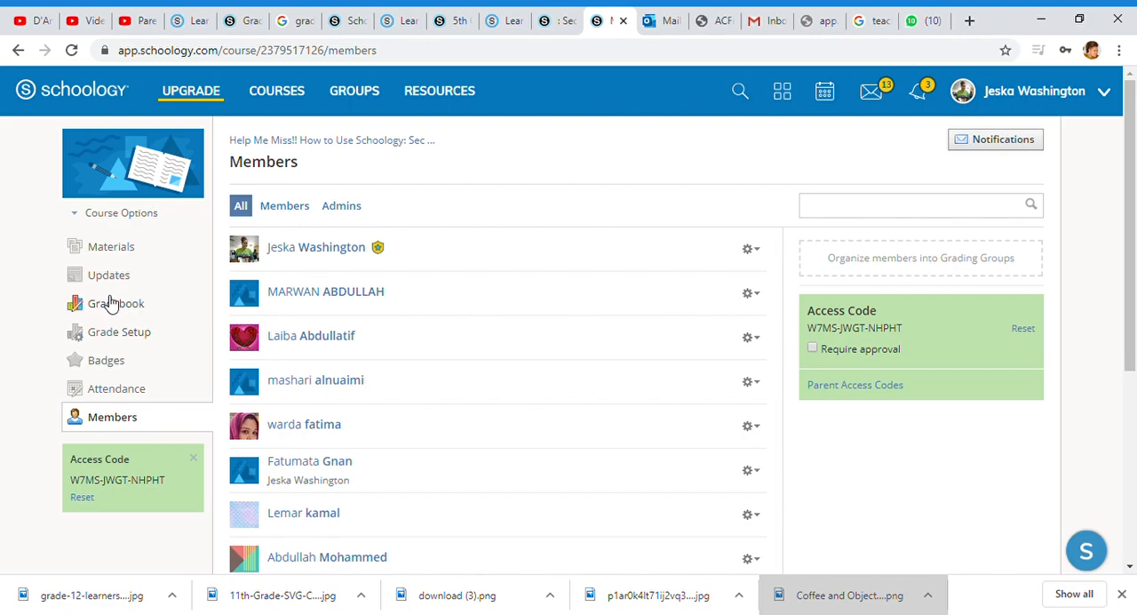
pyautogui.moveTo(93, 339)
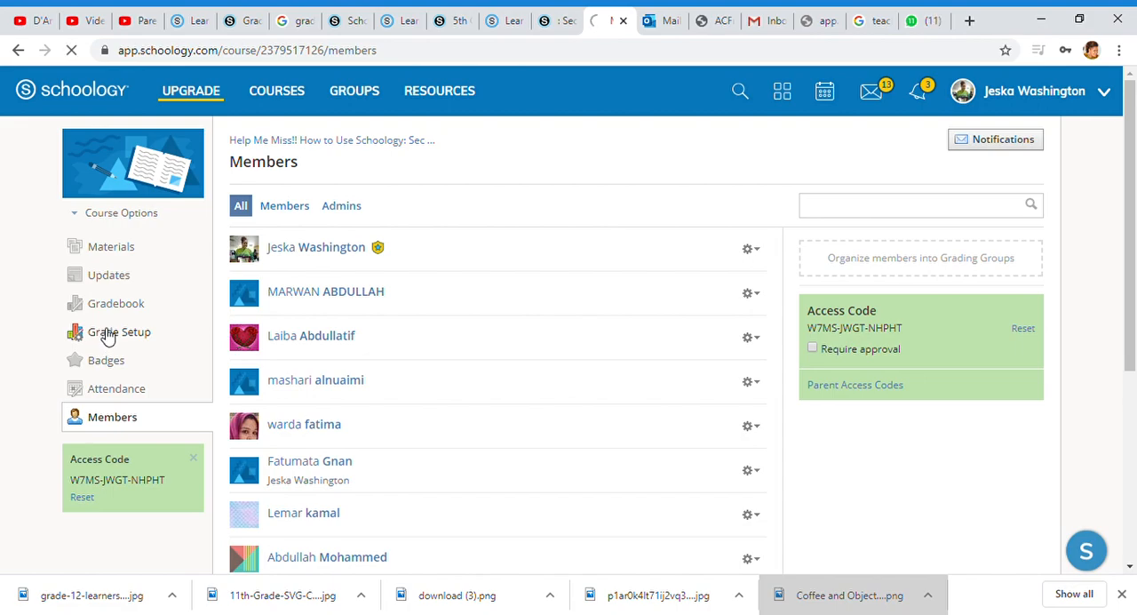
# Go to the course's Grade Setup page, still empty of categories and grading periods.
pyautogui.click(119, 332)
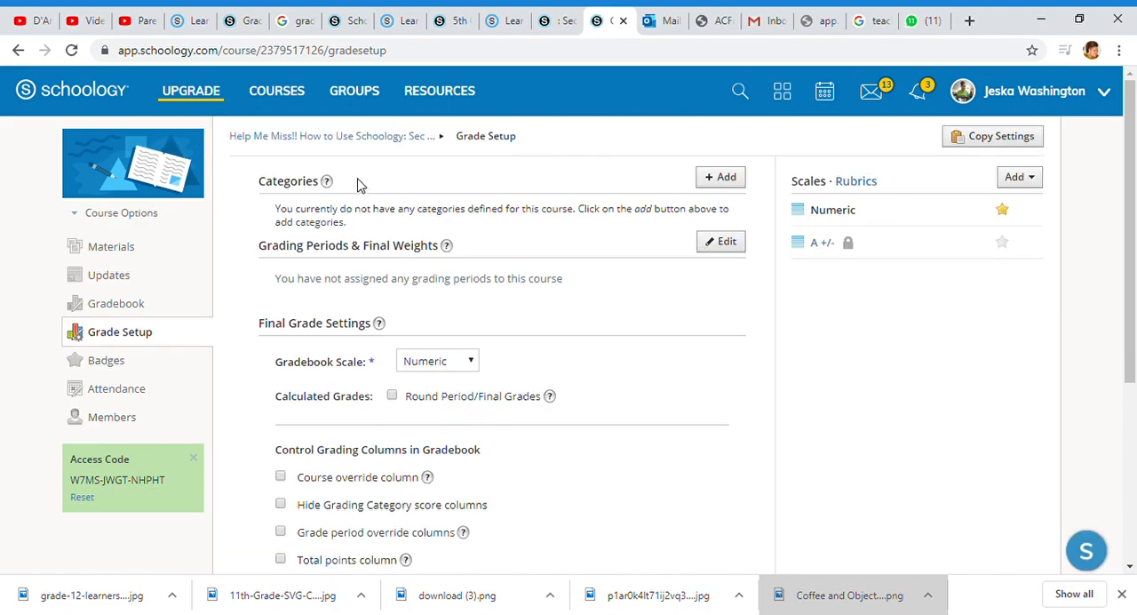
pyautogui.moveTo(426, 179)
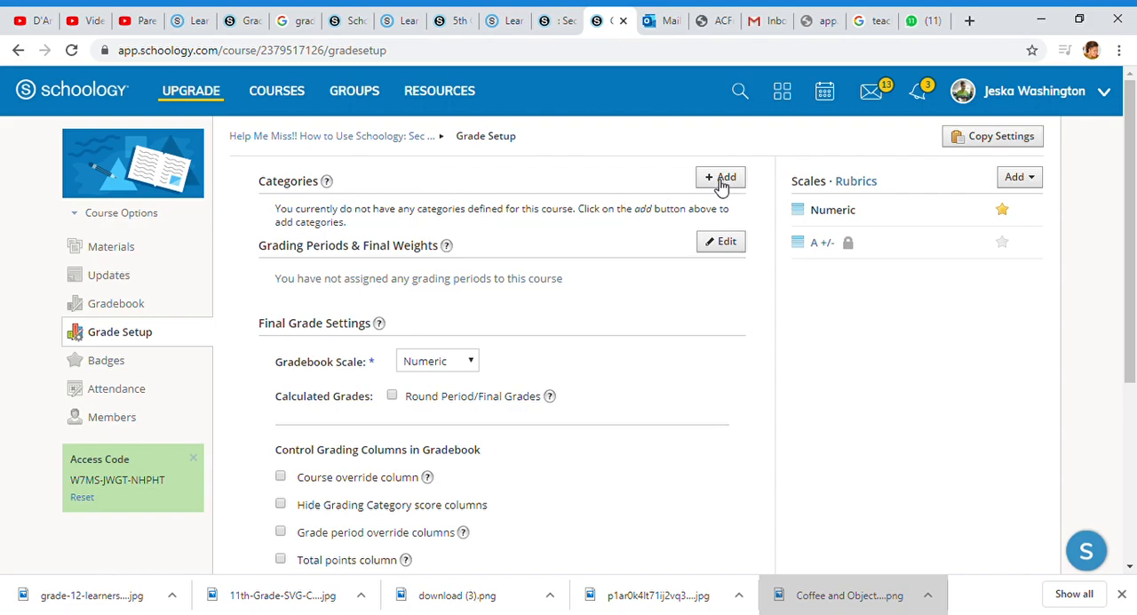
# Create a new grading category named Homework.
pyautogui.click(720, 177)
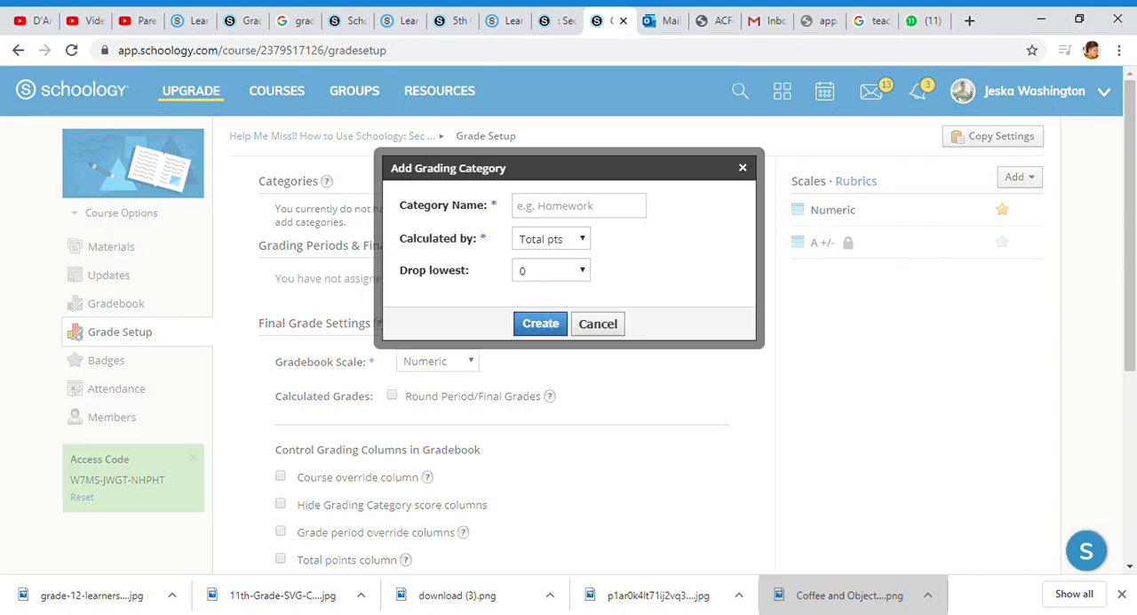
pyautogui.click(579, 205)
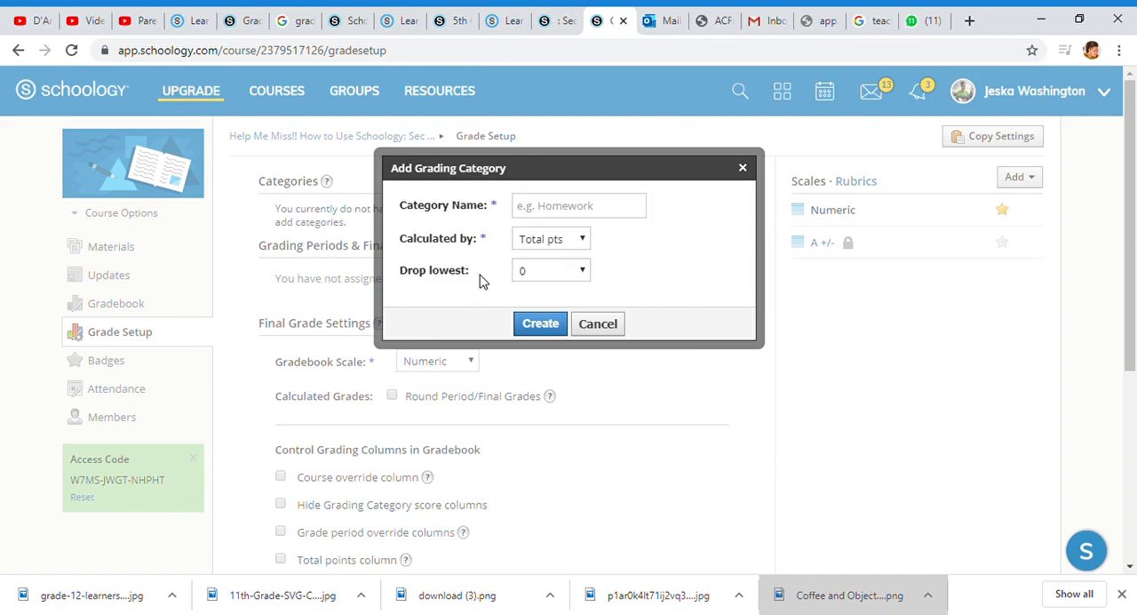
pyautogui.write('Homework')
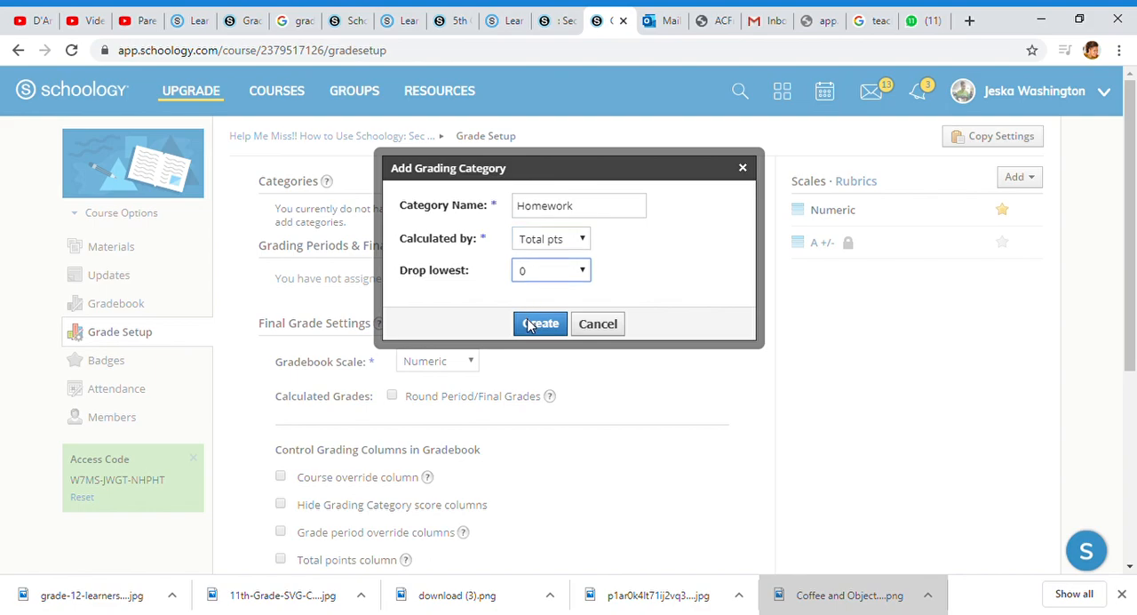
pyautogui.click(540, 323)
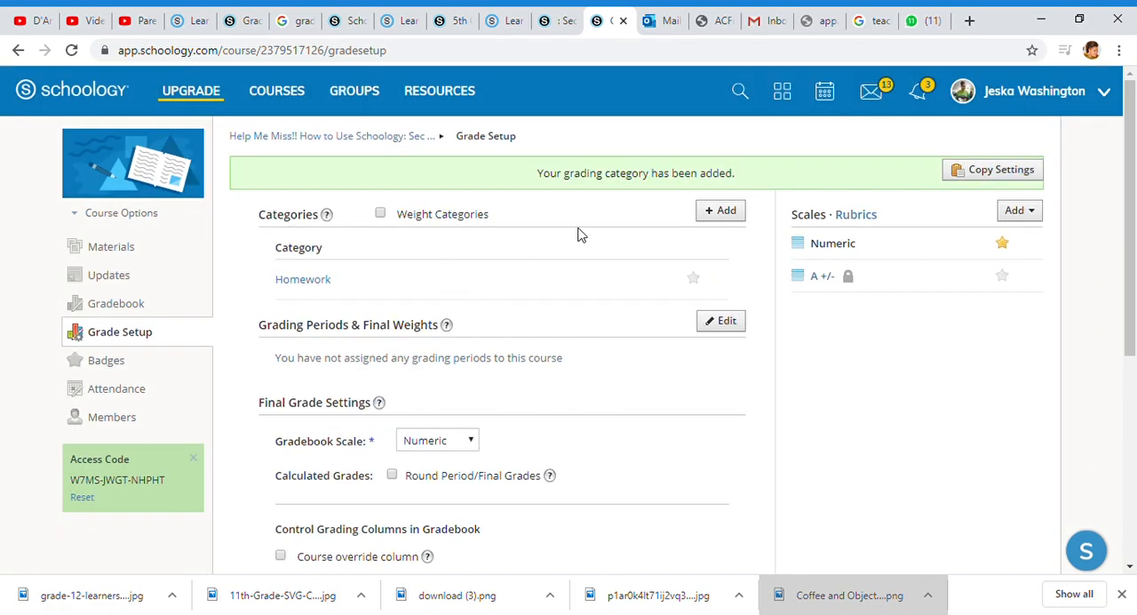
# Create a second grading category named Class Assignments.
pyautogui.click(720, 210)
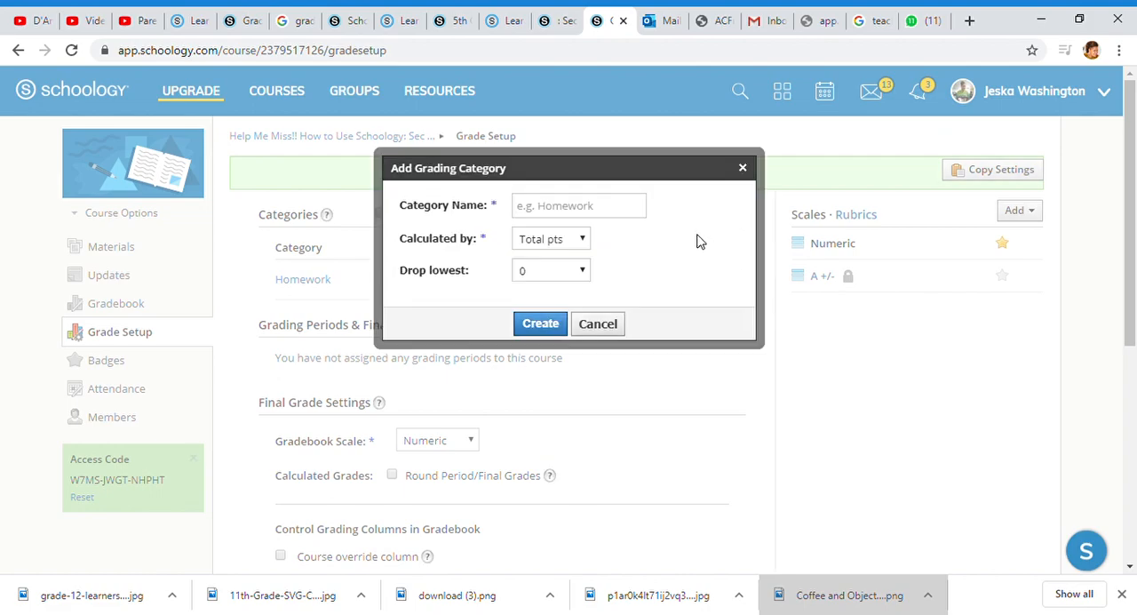
pyautogui.write('c')
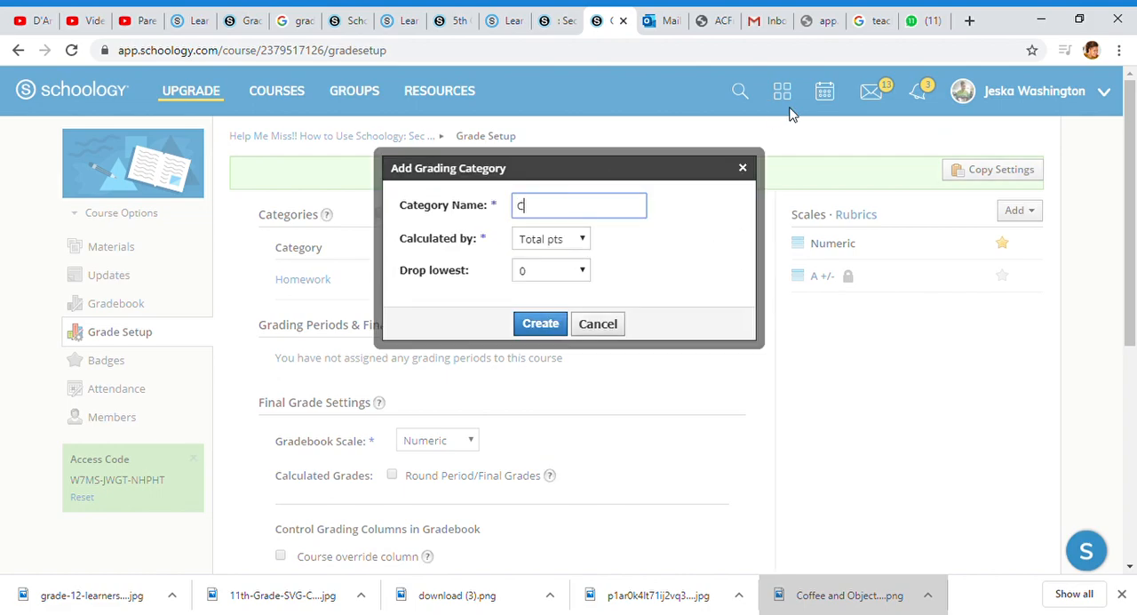
pyautogui.write('lass Assignm')
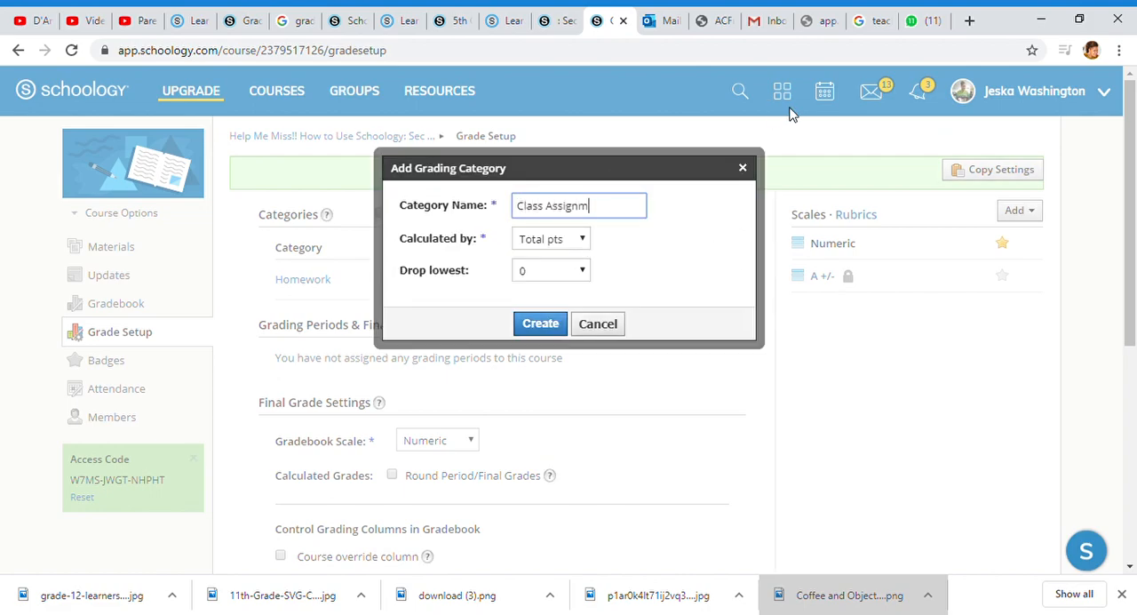
pyautogui.write('ents')
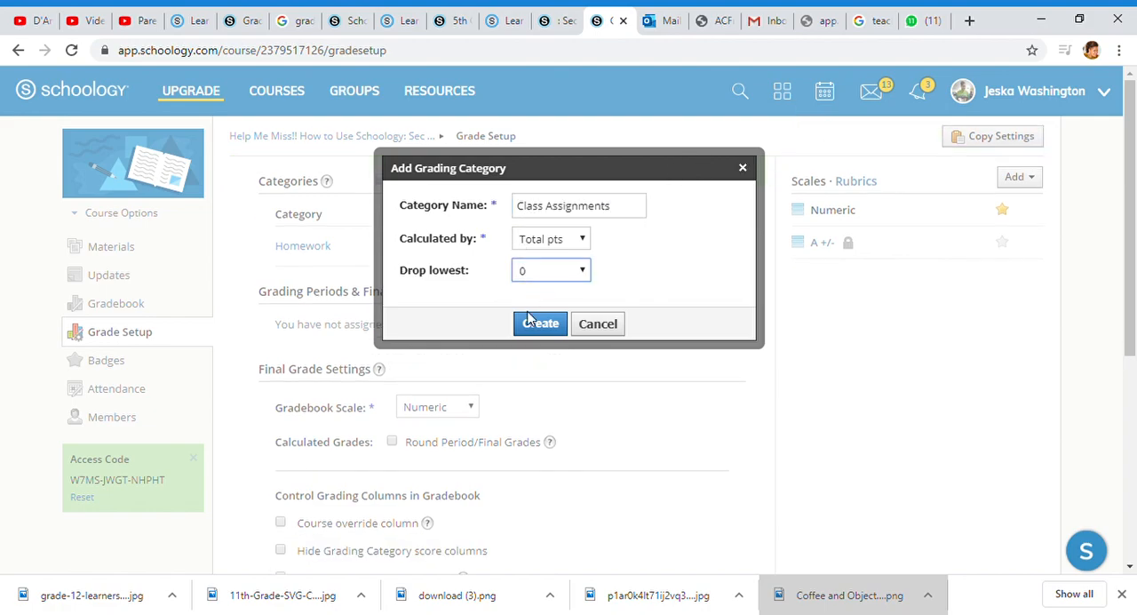
pyautogui.click(540, 324)
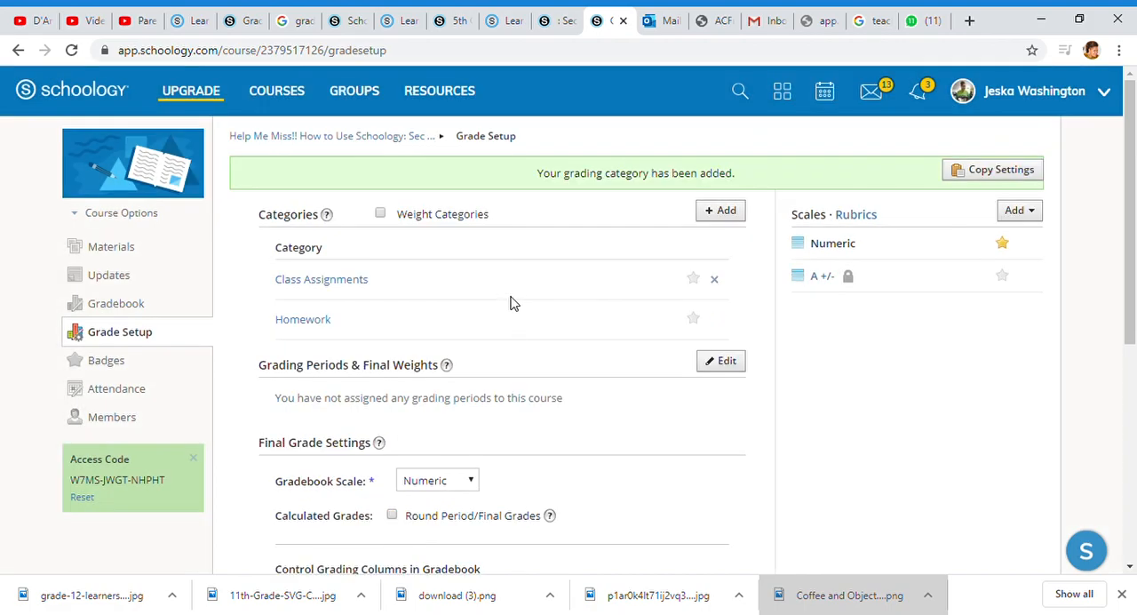
# Create a third grading category named Projects.
pyautogui.click(720, 210)
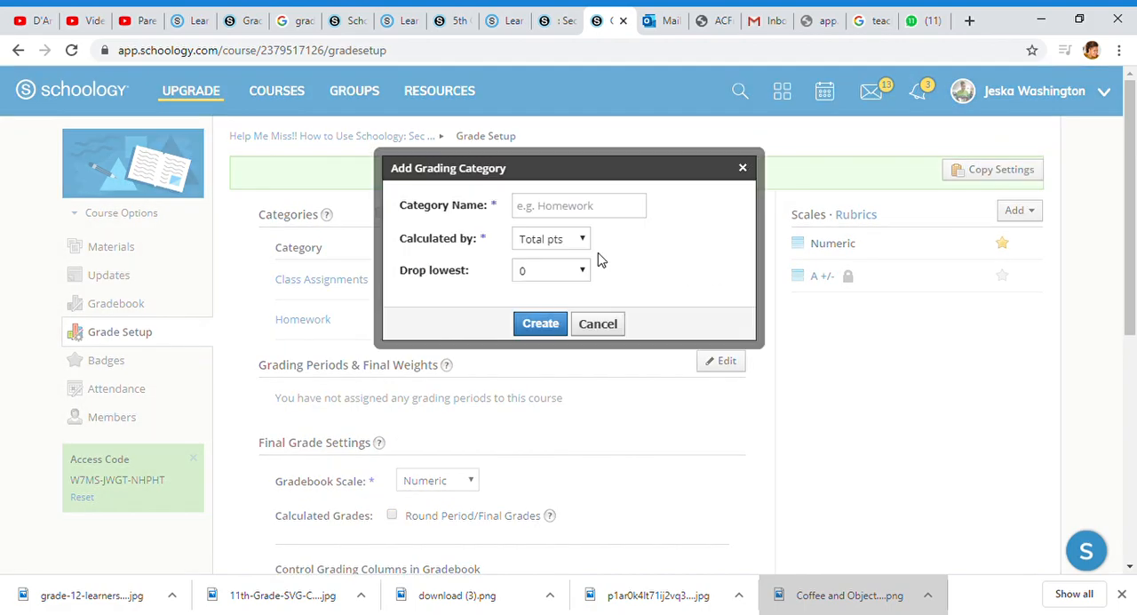
pyautogui.write('Projects')
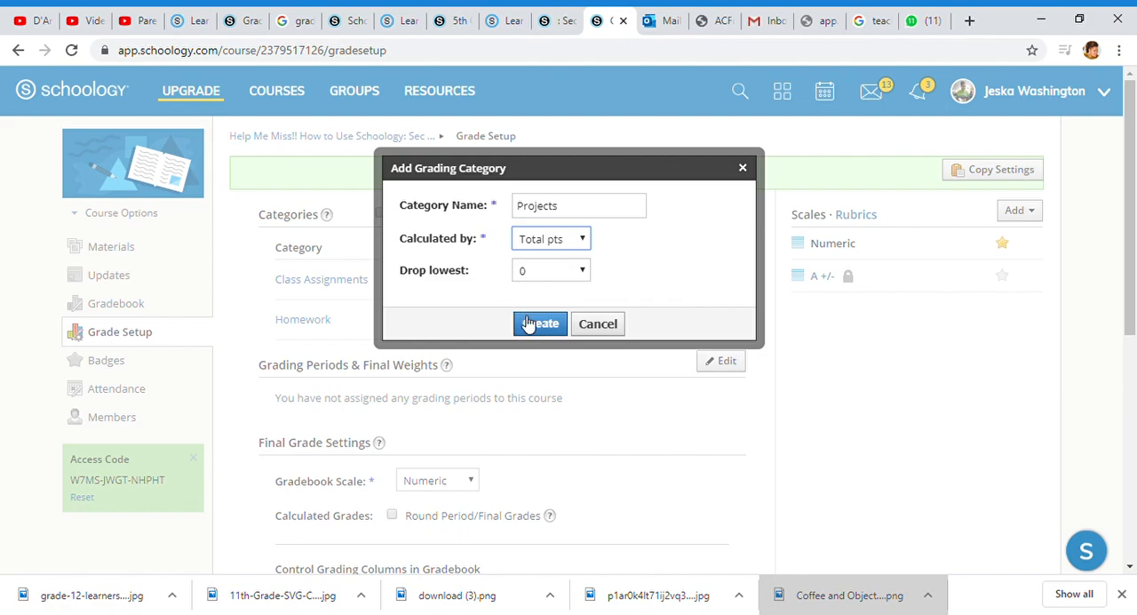
pyautogui.click(540, 324)
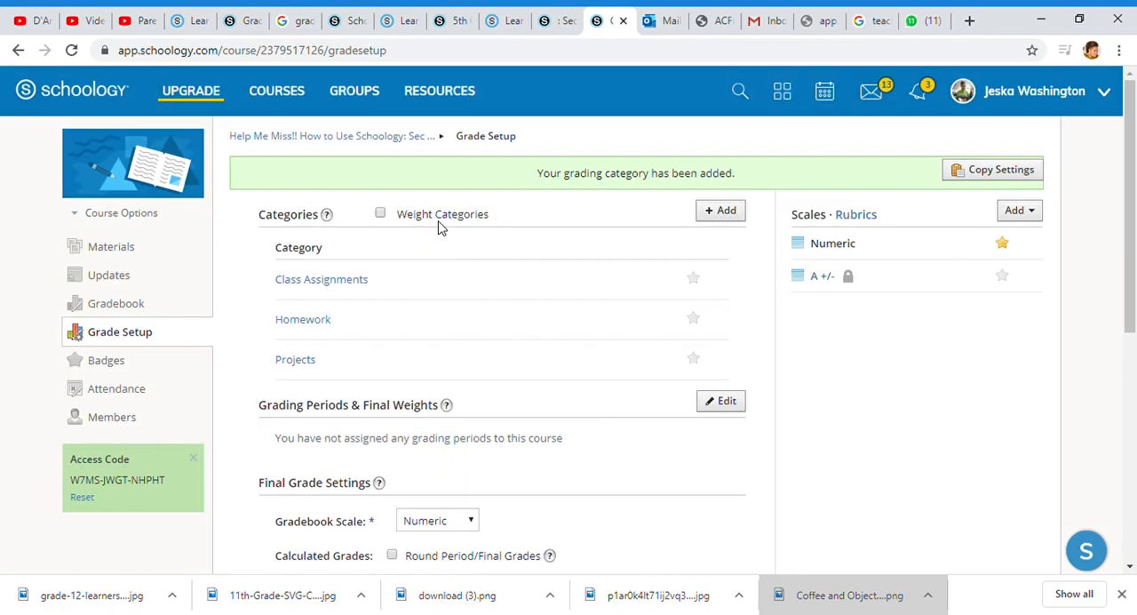
pyautogui.moveTo(654, 231)
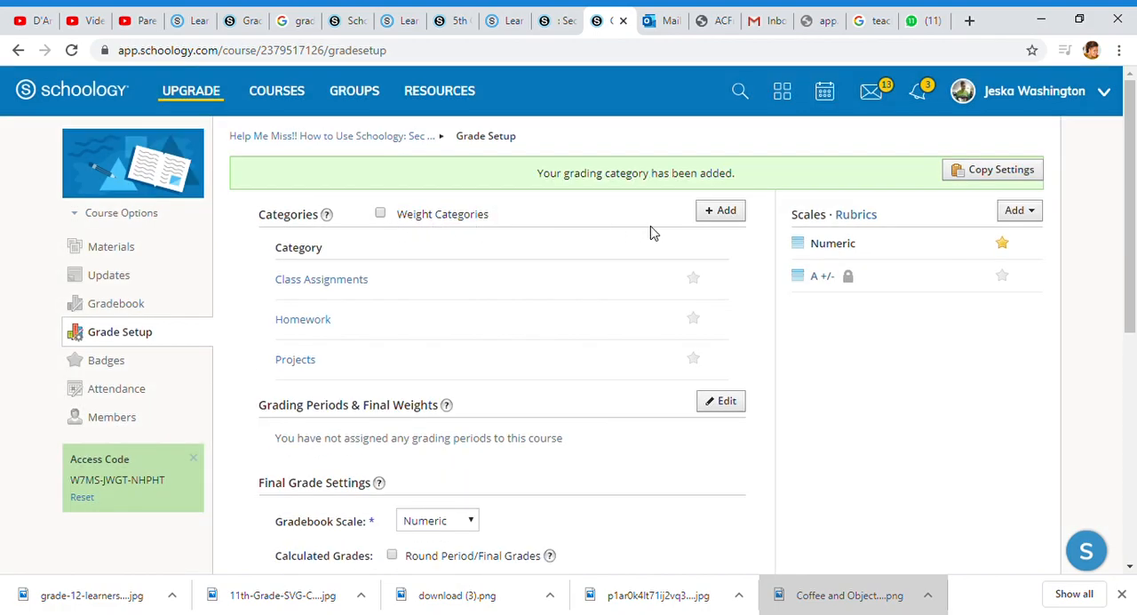
pyautogui.moveTo(446, 194)
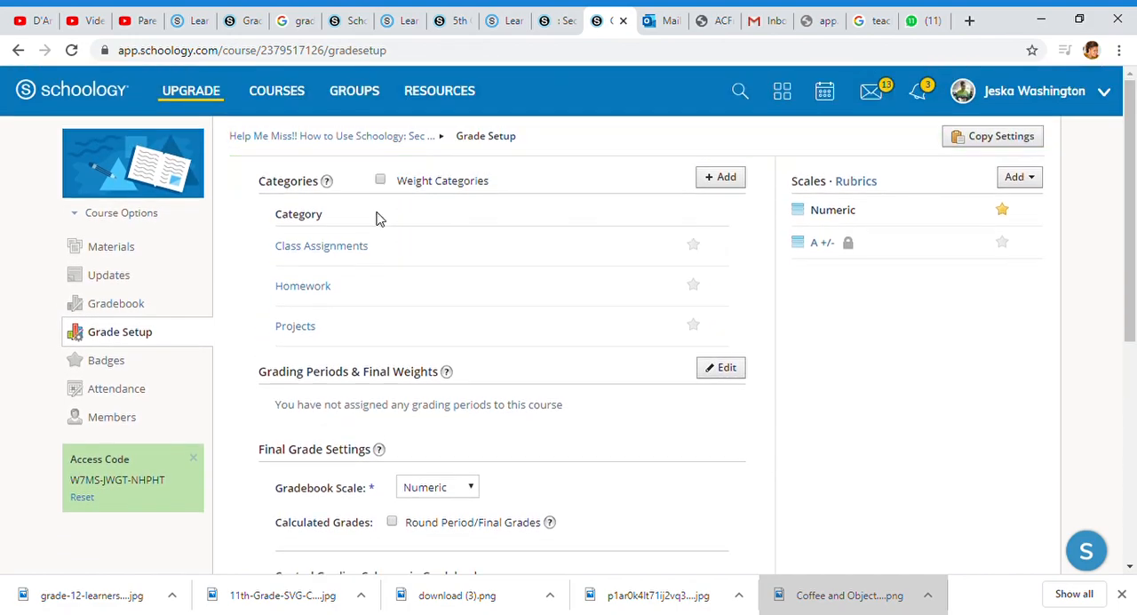
# Enable Weight Categories so the three categories each start at weight 100 (33.33%).
pyautogui.click(380, 179)
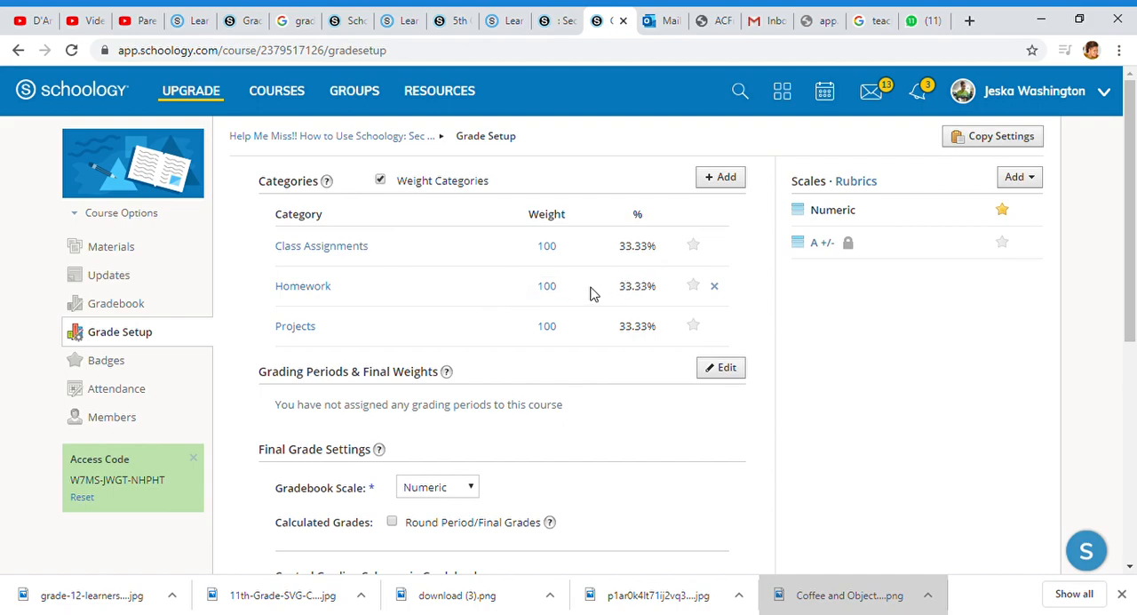
# Set weights Homework 10, Class Assignments 30 and Projects 30 (42.86/14.29/42.86%).
pyautogui.click(545, 286)
pyautogui.write('10')
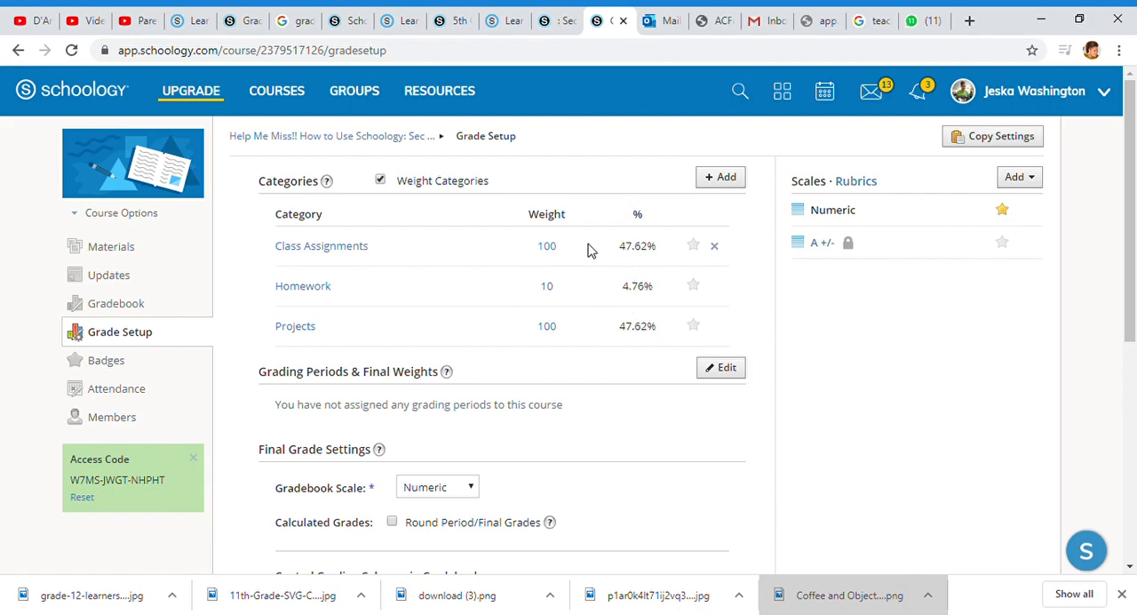
pyautogui.click(546, 245)
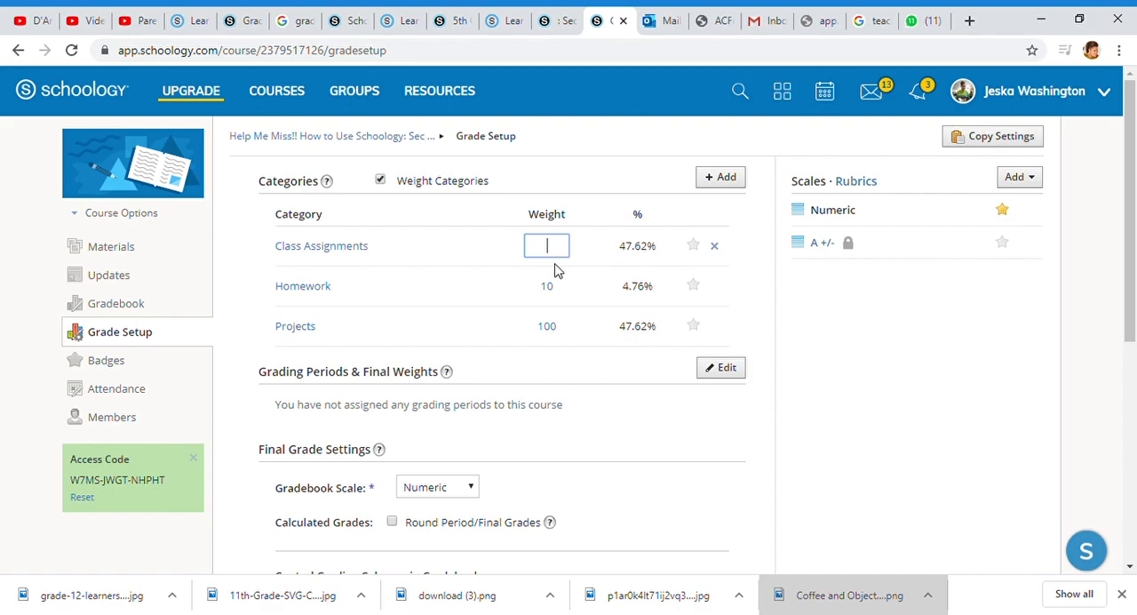
pyautogui.write('30')
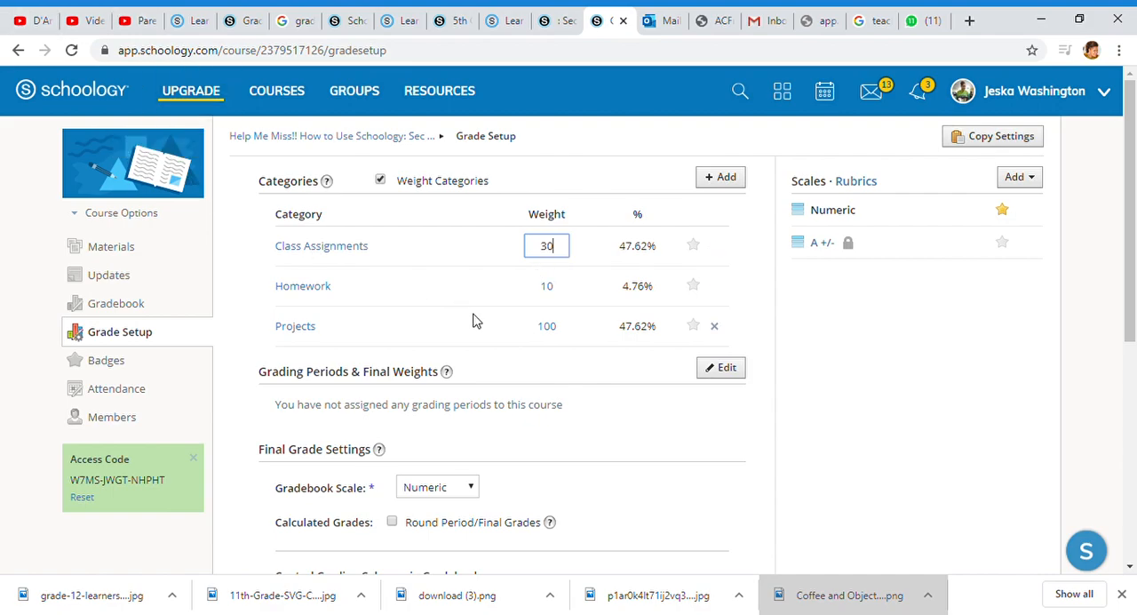
pyautogui.click(546, 326)
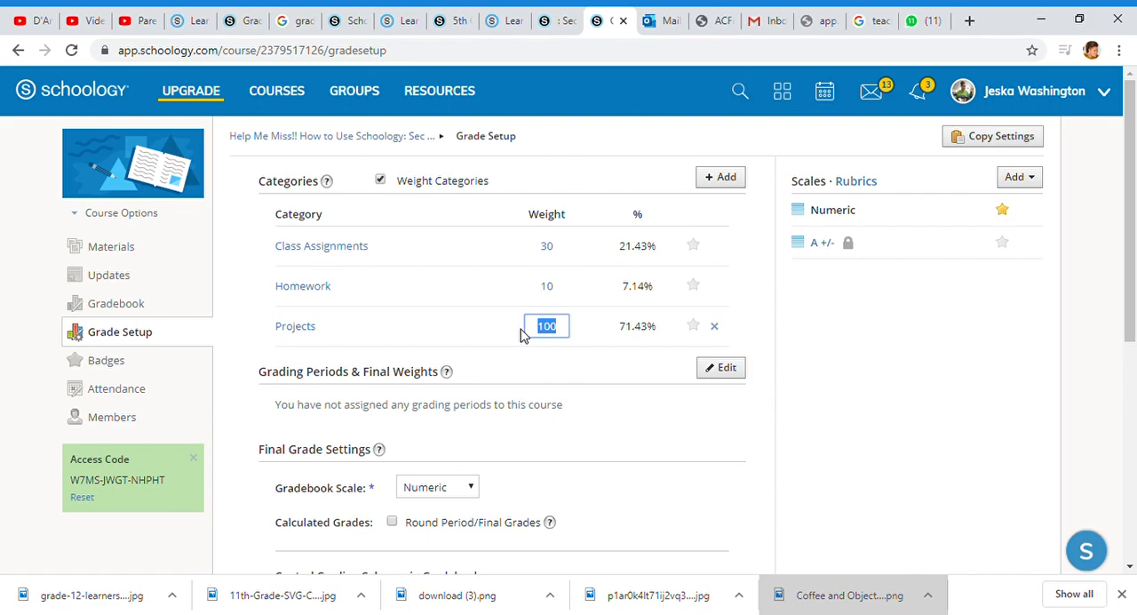
pyautogui.write('30')
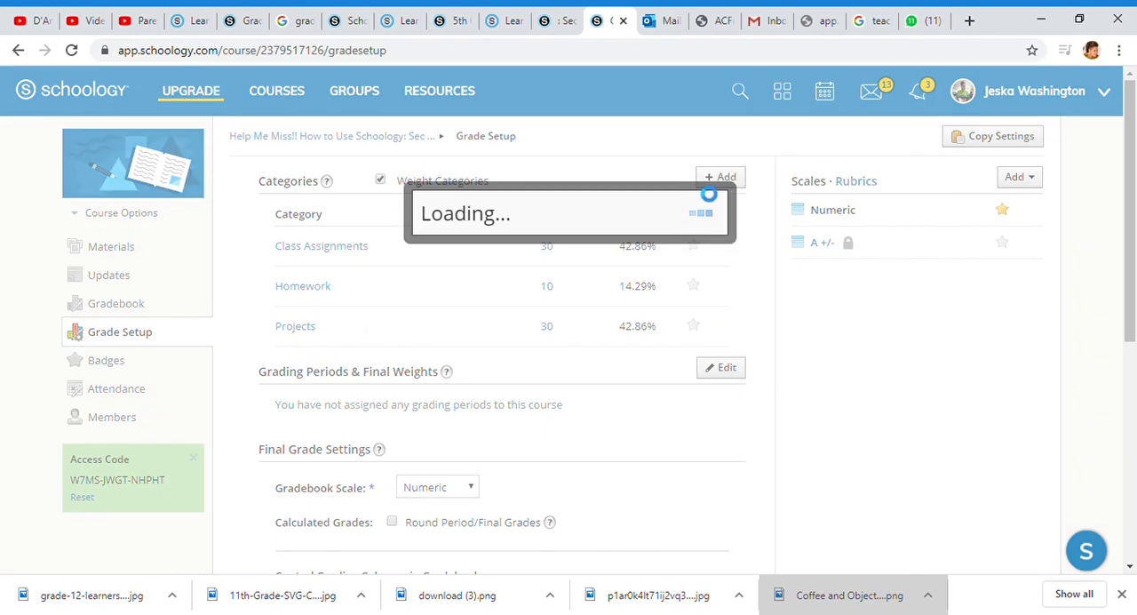
# Create a fourth grading category named Summative Exams.
pyautogui.click(720, 177)
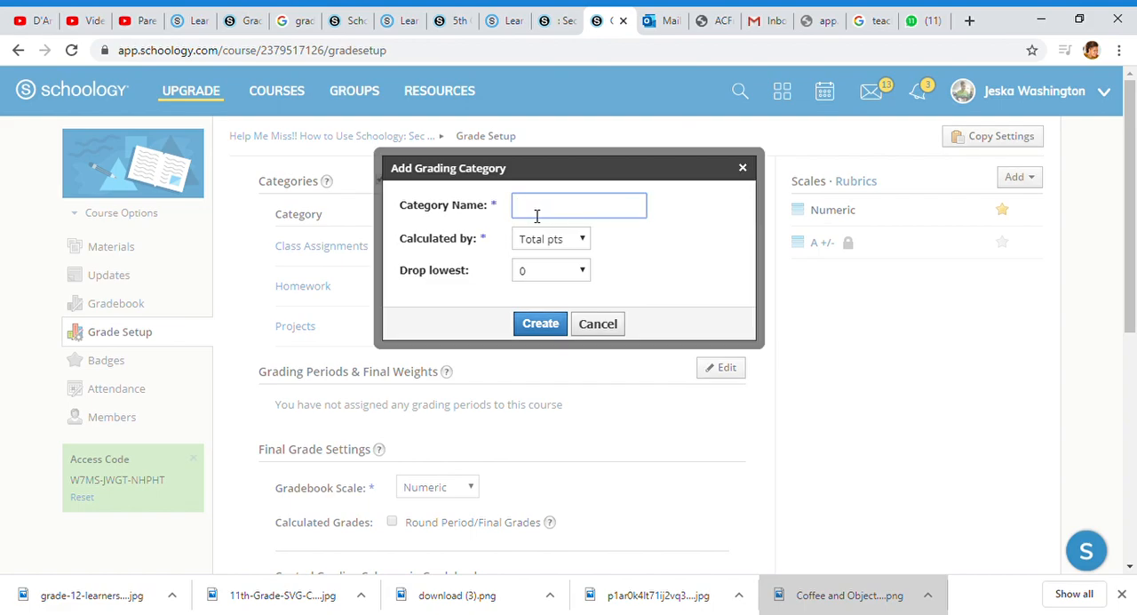
pyautogui.write('Summative Exams')
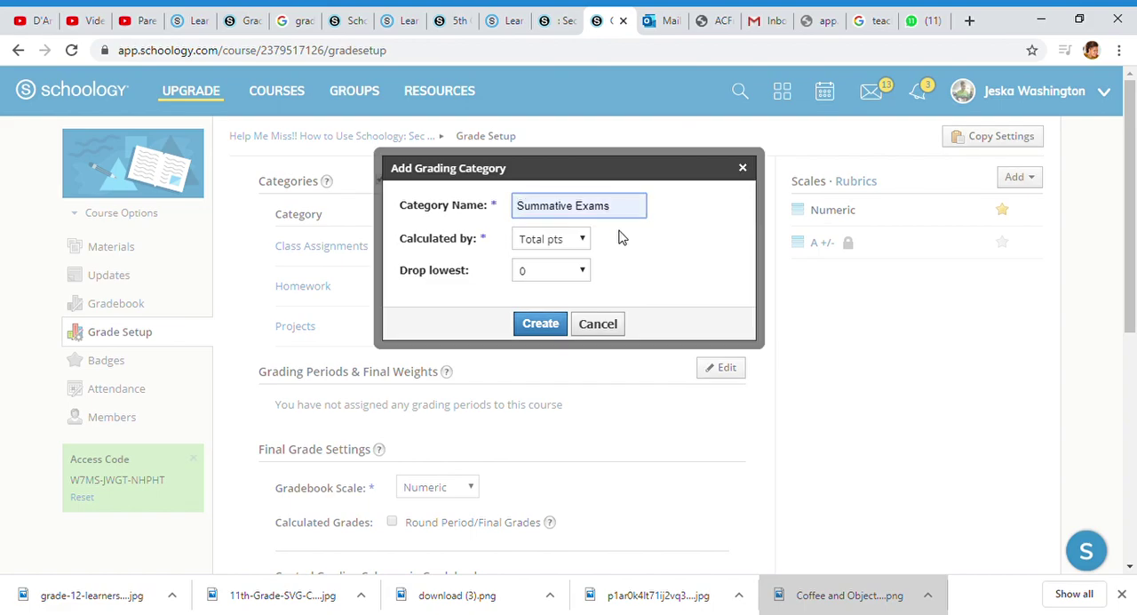
pyautogui.click(540, 324)
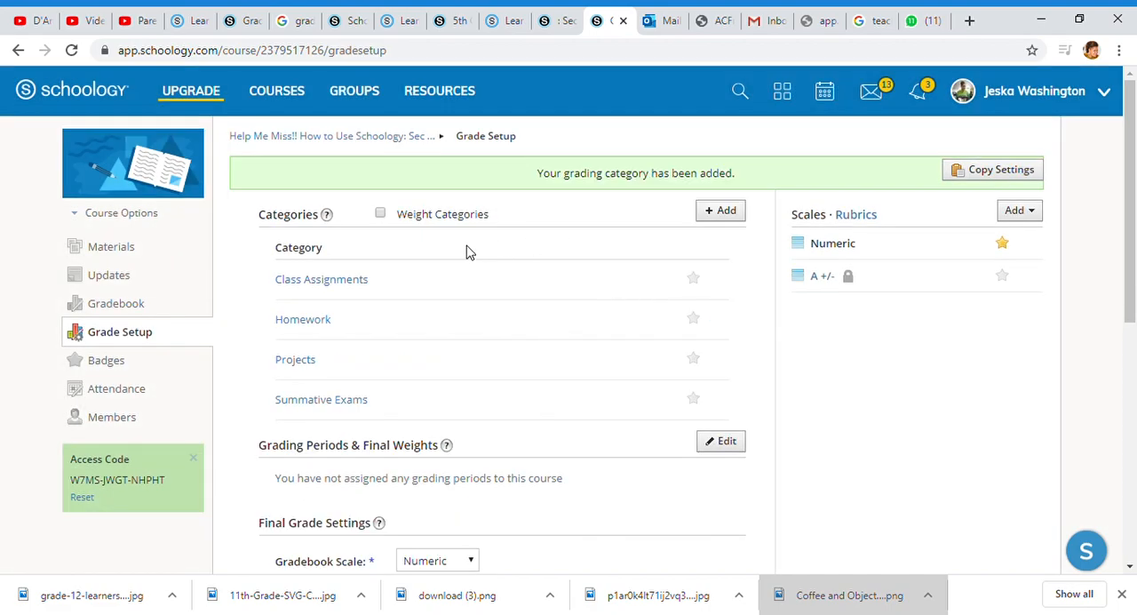
# Re-enable weighting and set Class Assignments 30, Homework 10, Projects 30, Summative Exams 30 percent.
pyautogui.click(380, 213)
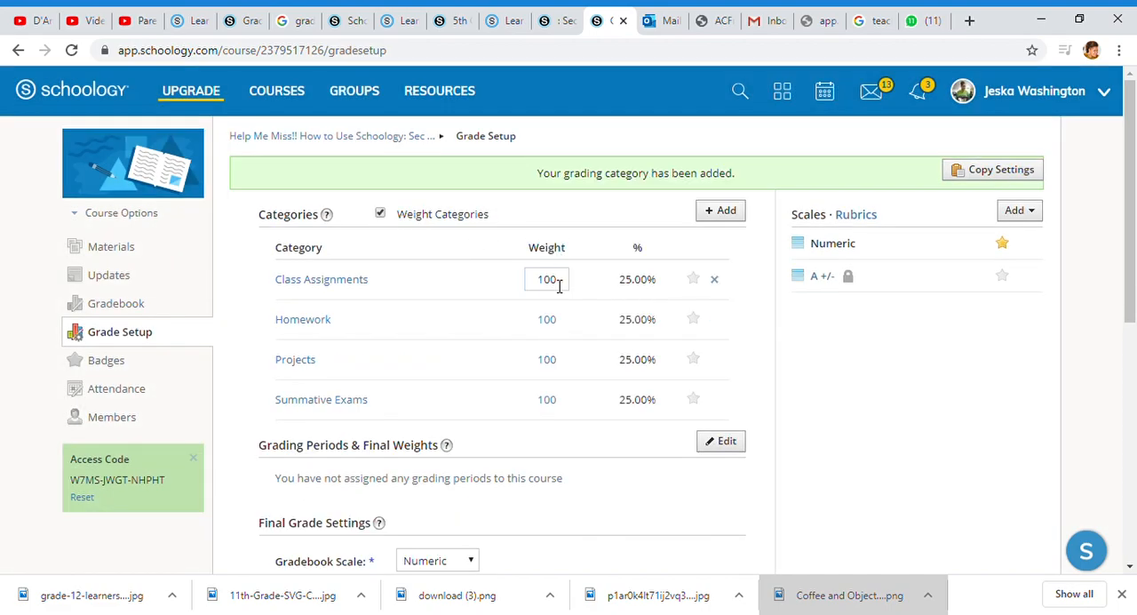
pyautogui.write('0')
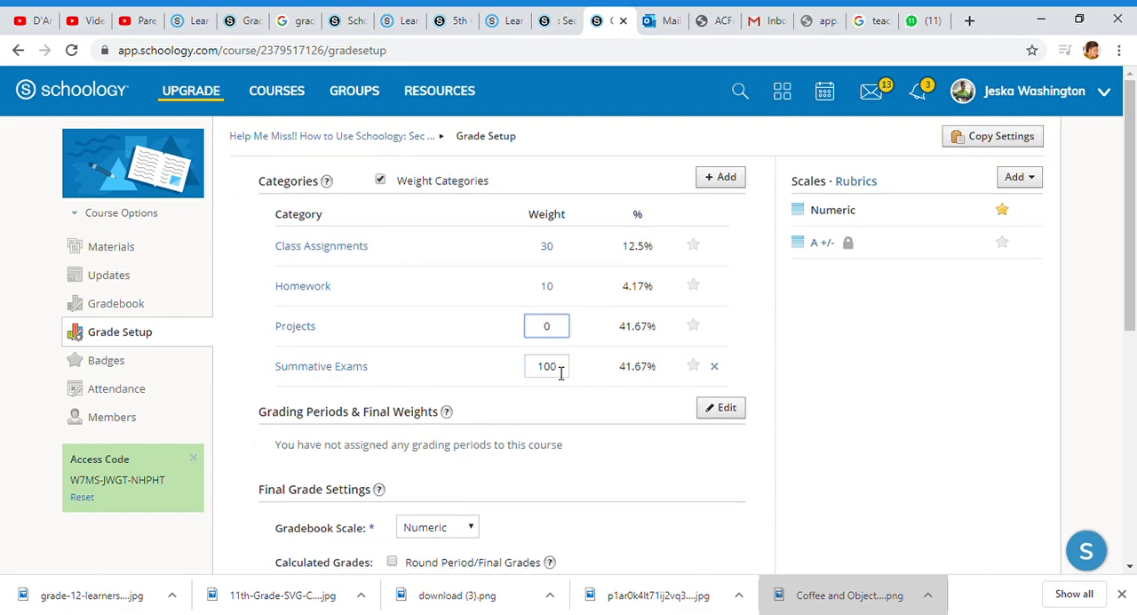
pyautogui.write('30')
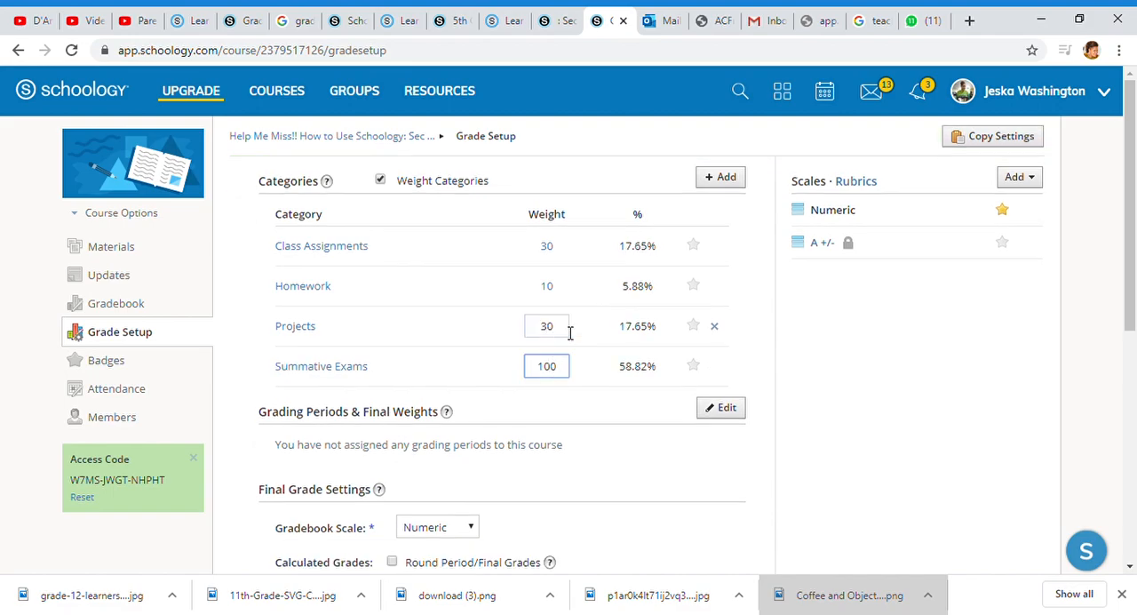
pyautogui.write('30')
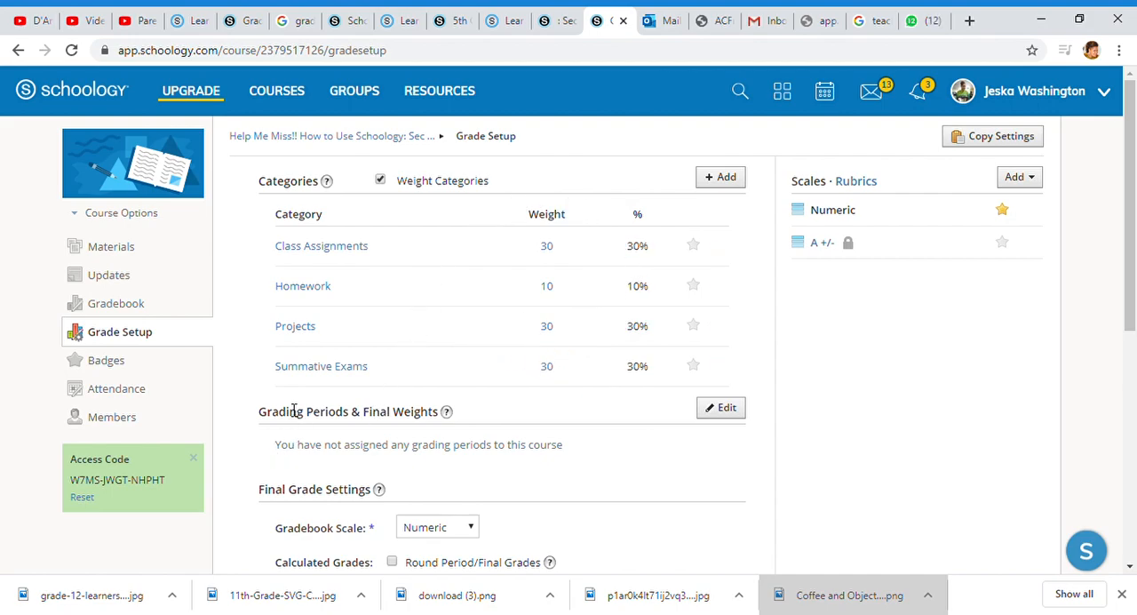
pyautogui.scroll(-3)
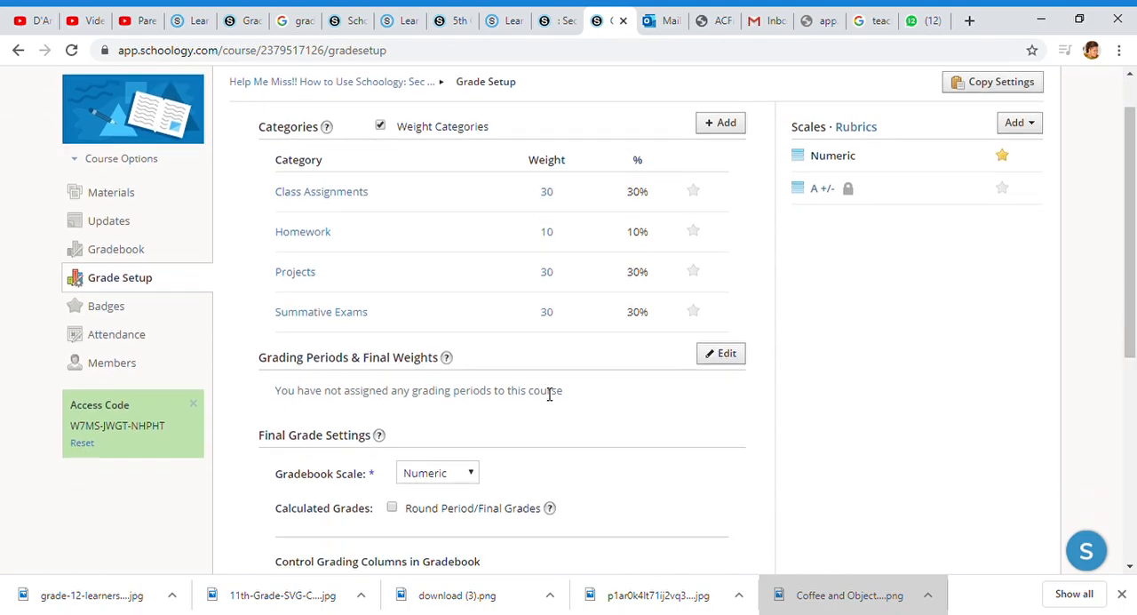
pyautogui.scroll(-3)
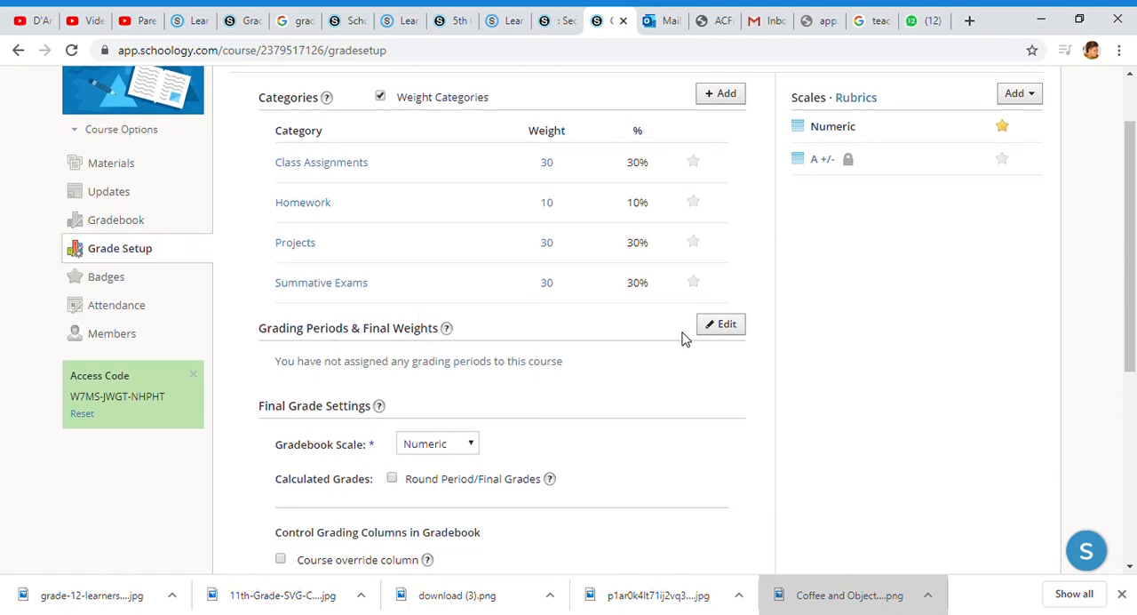
# Select existing grading period Term 2 for the course and save it at 100% weight.
pyautogui.click(720, 324)
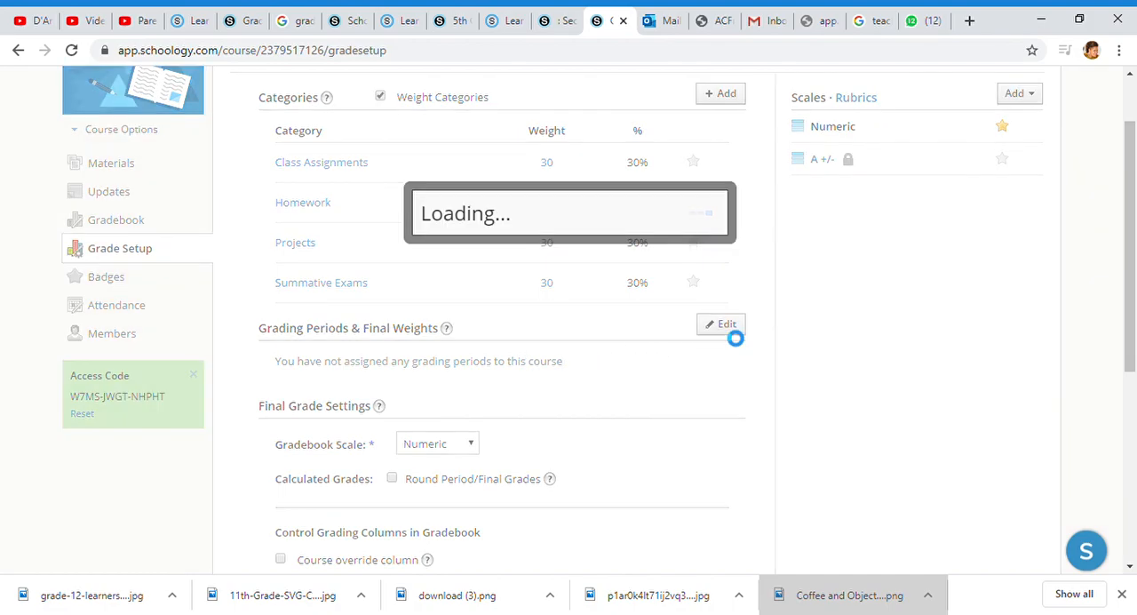
pyautogui.click(721, 325)
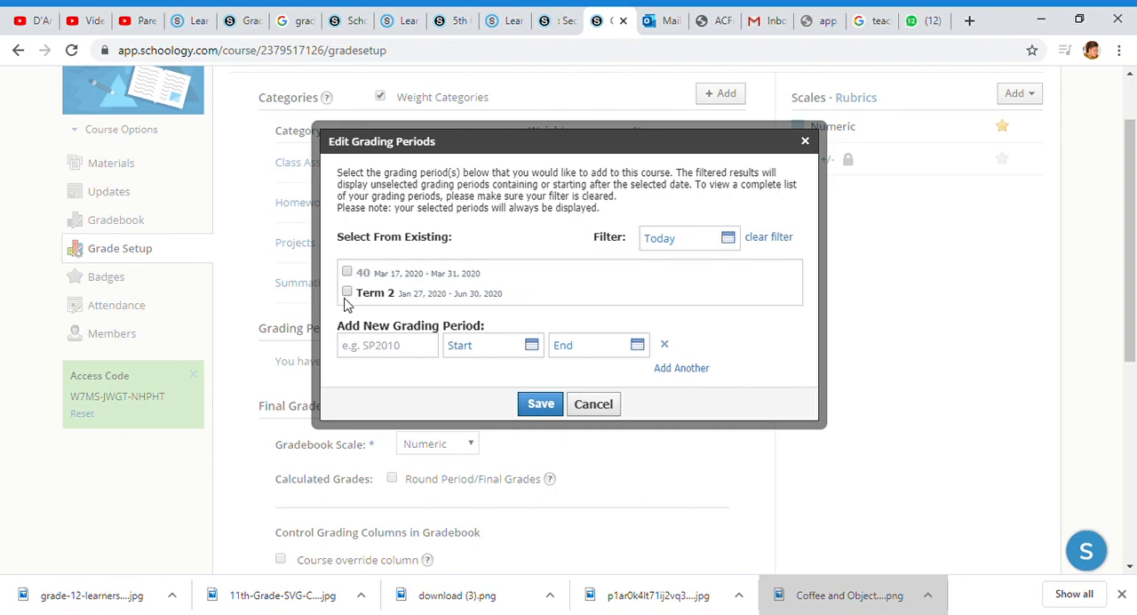
pyautogui.moveTo(360, 307)
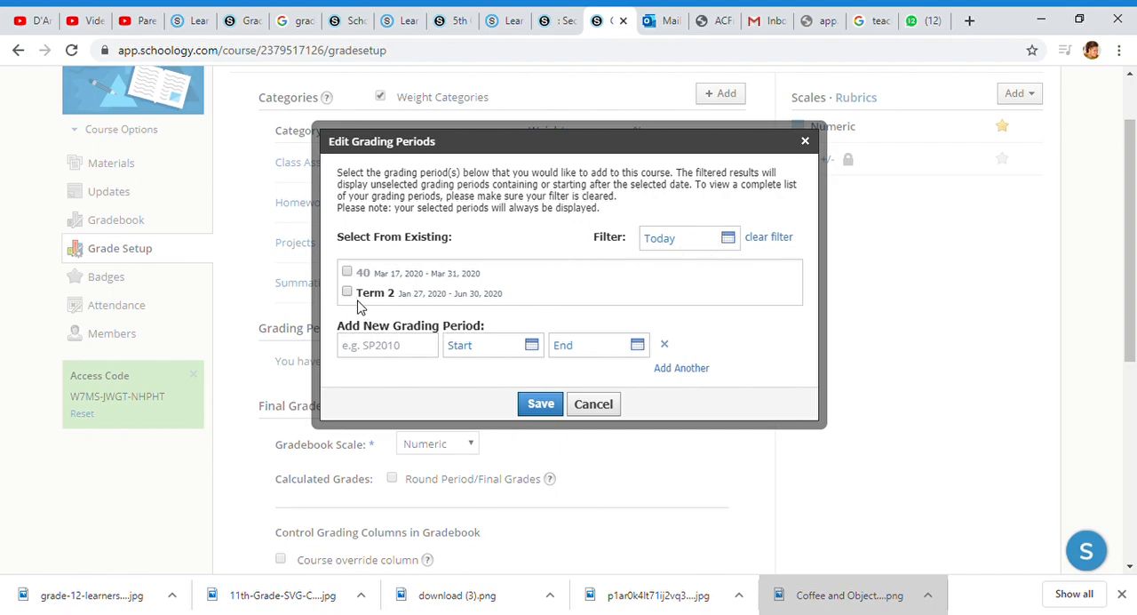
pyautogui.moveTo(431, 302)
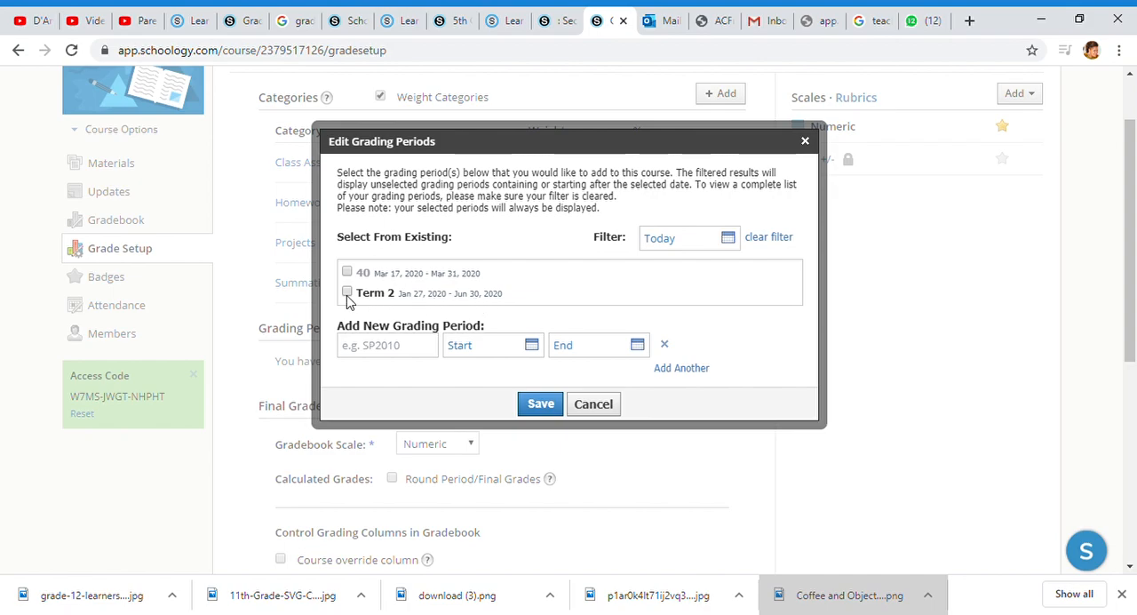
pyautogui.click(346, 292)
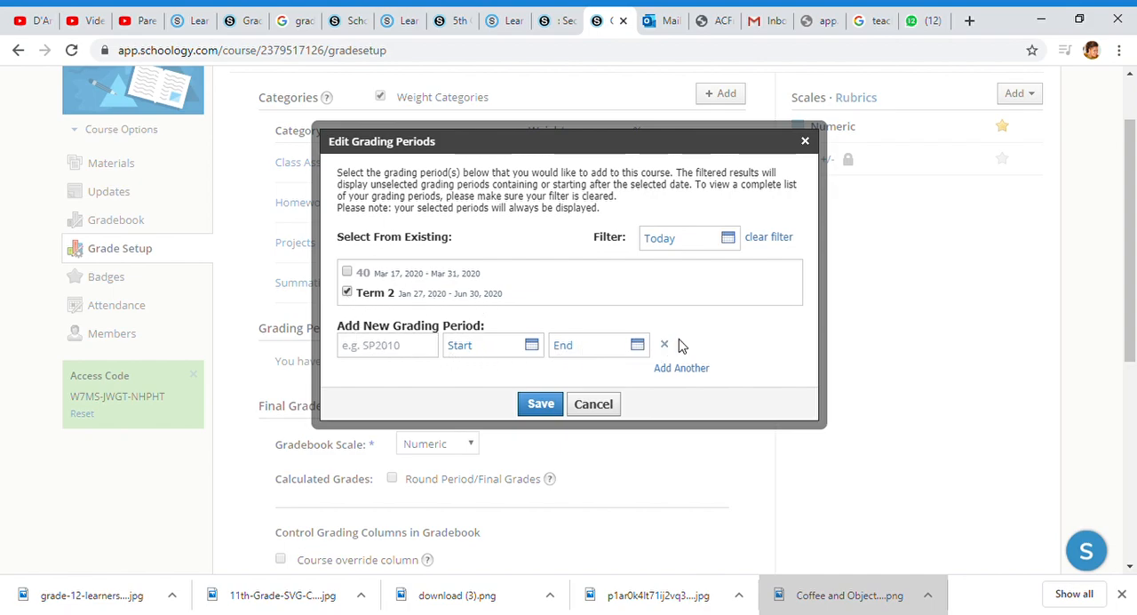
pyautogui.click(540, 404)
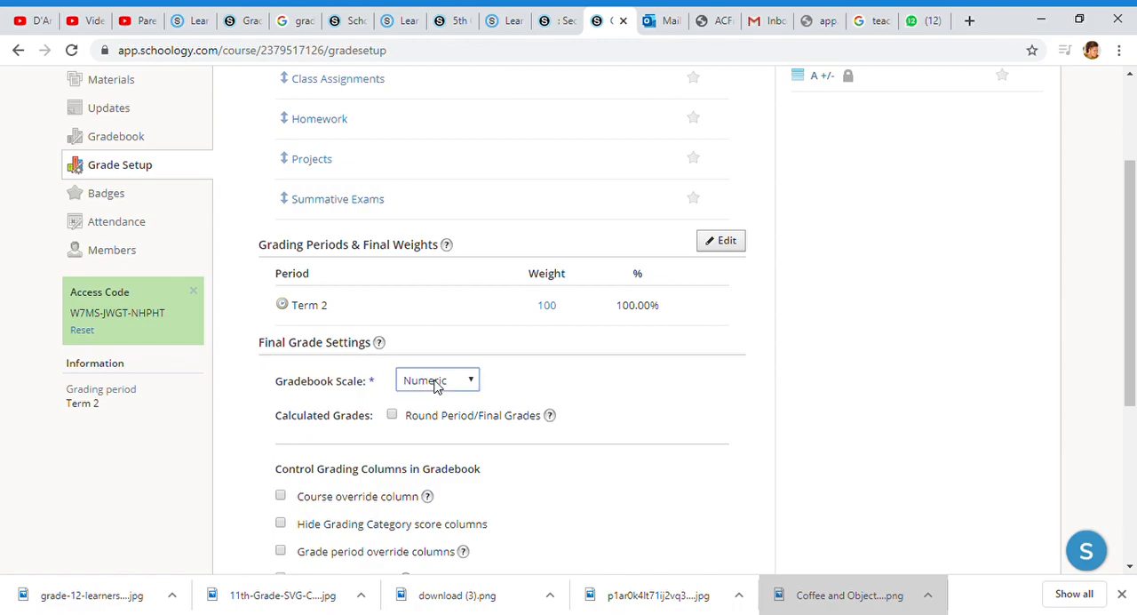
pyautogui.moveTo(437, 398)
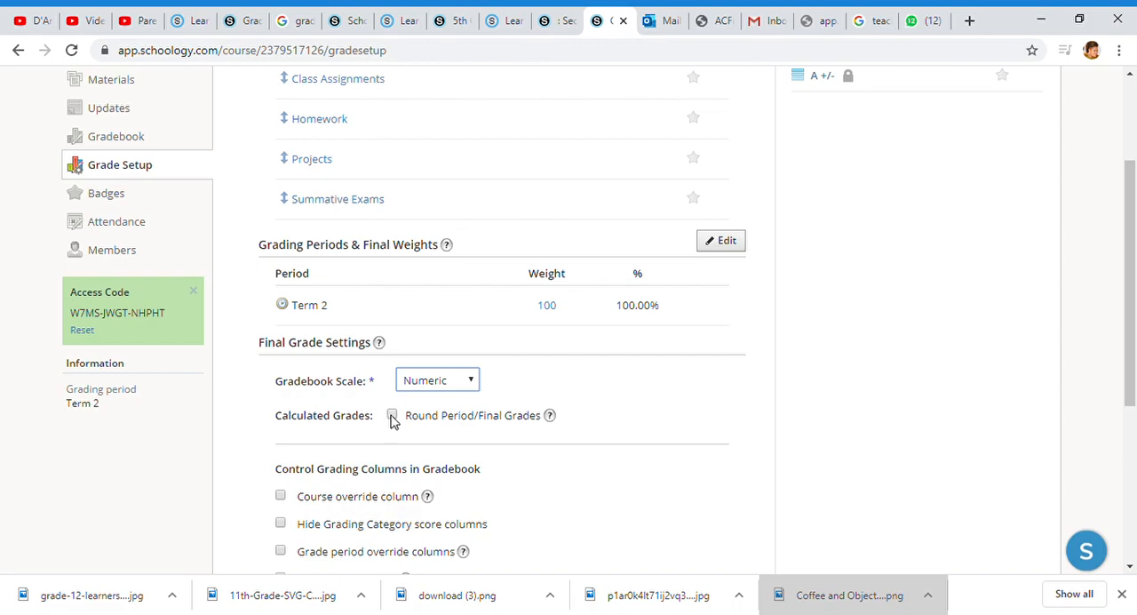
# Save the grade setup changes, leaving final grade and visibility settings at defaults with Numeric scale.
pyautogui.scroll(-3)
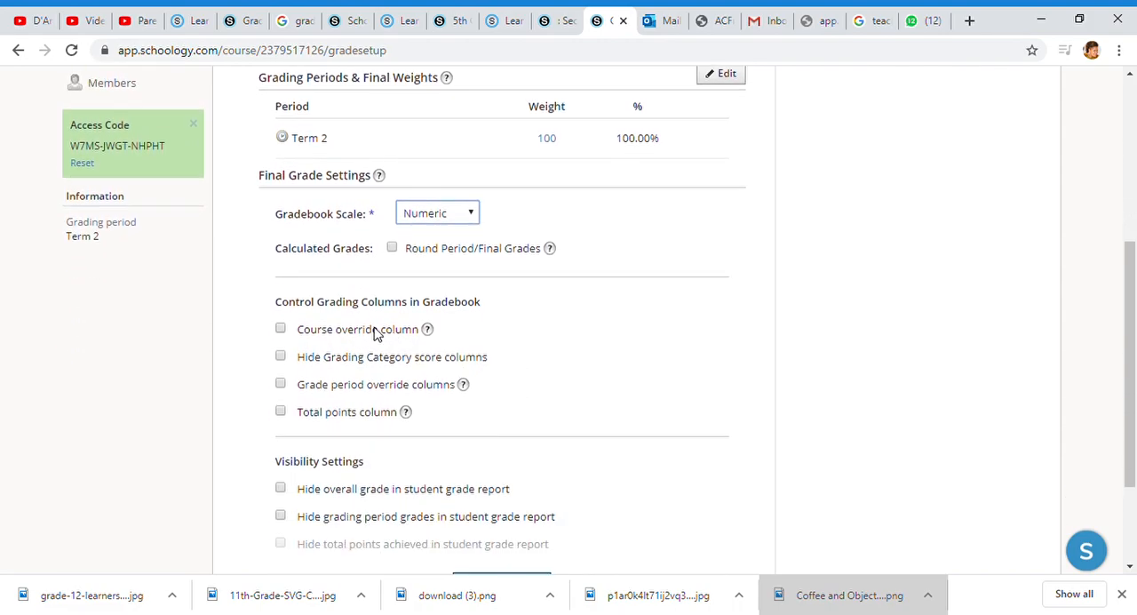
pyautogui.moveTo(379, 317)
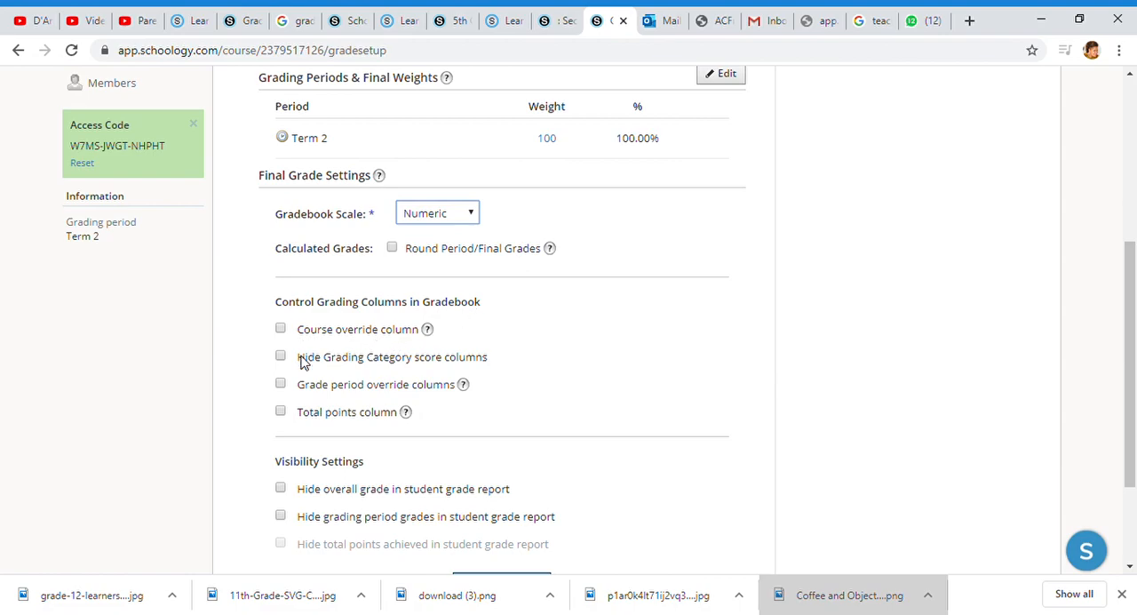
pyautogui.scroll(-3)
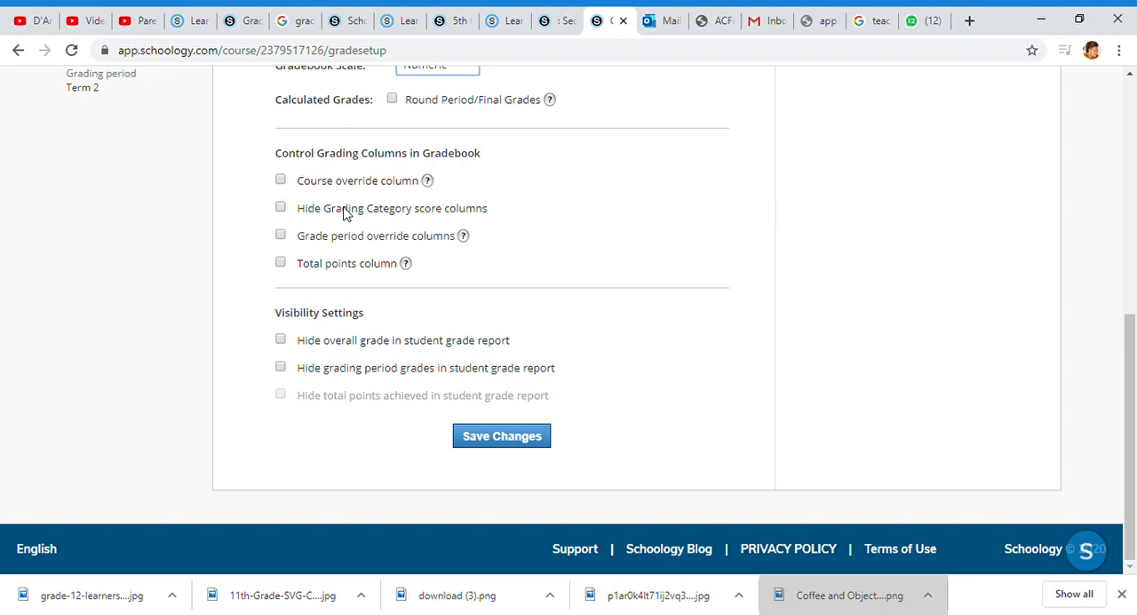
pyautogui.moveTo(357, 244)
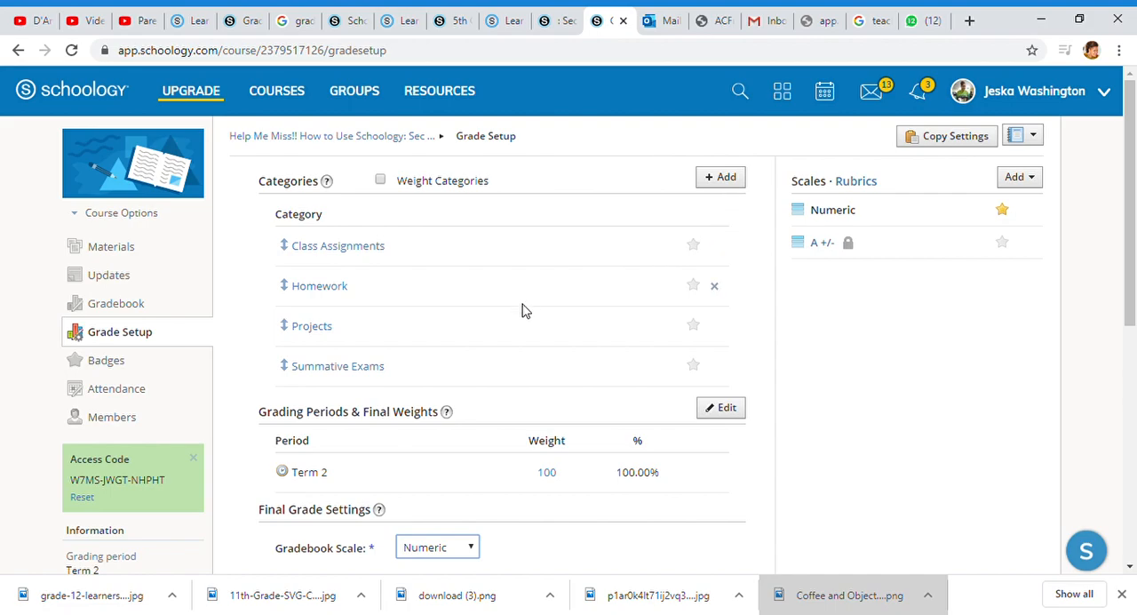
pyautogui.scroll(-3)
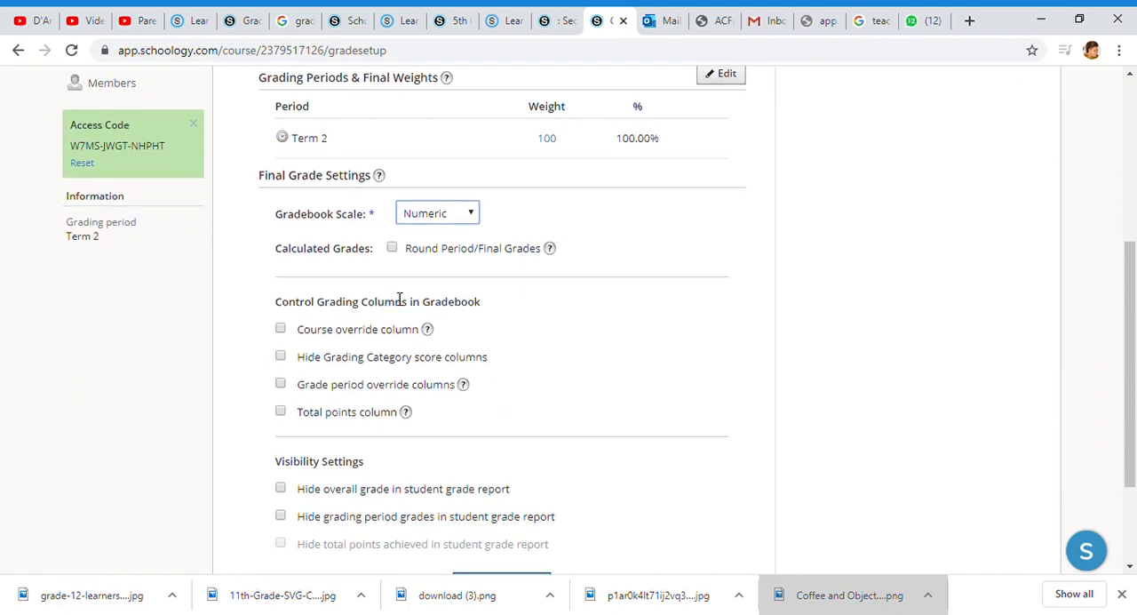
pyautogui.scroll(-3)
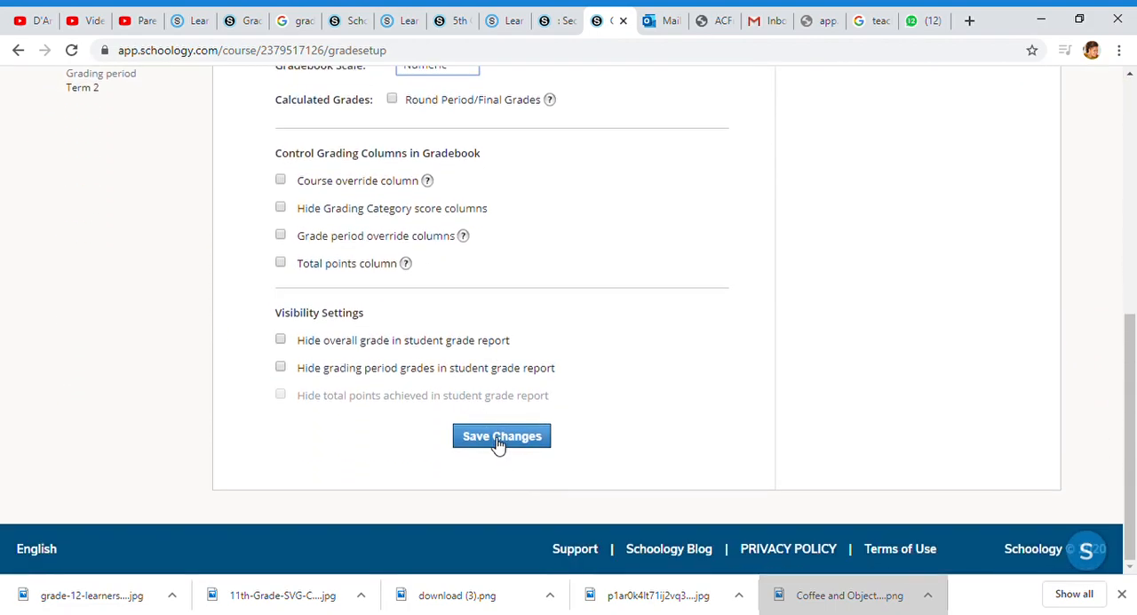
pyautogui.click(501, 435)
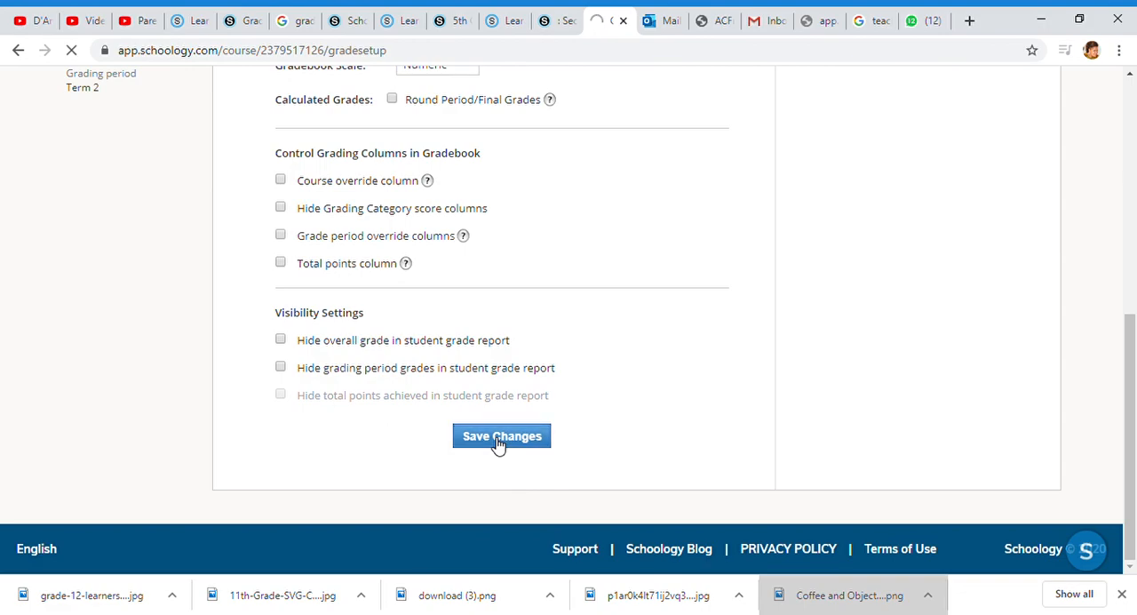
pyautogui.click(501, 435)
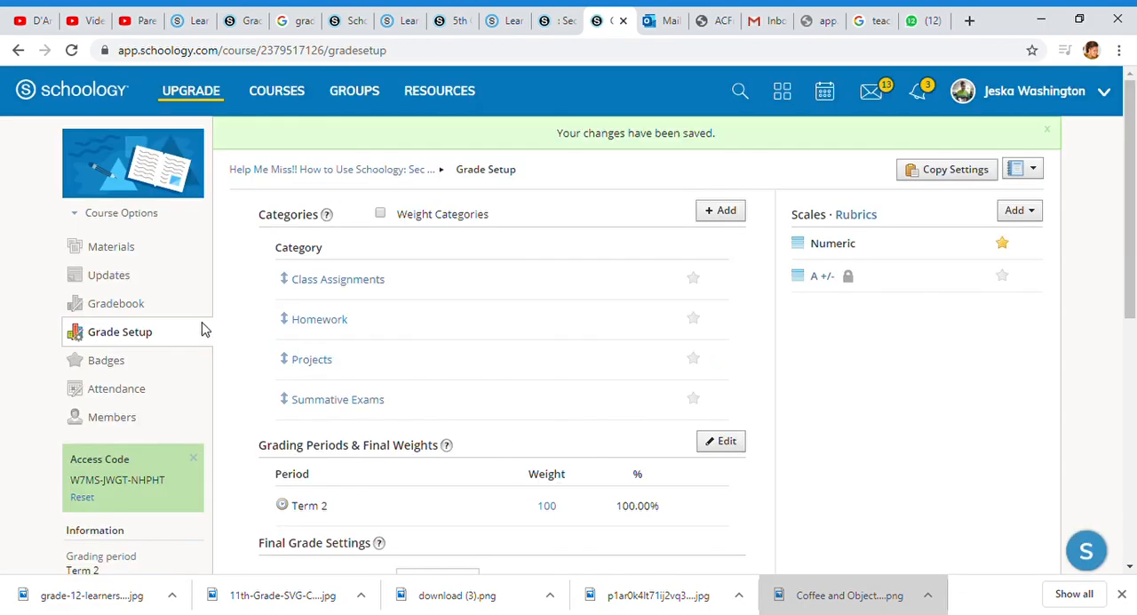
pyautogui.click(115, 303)
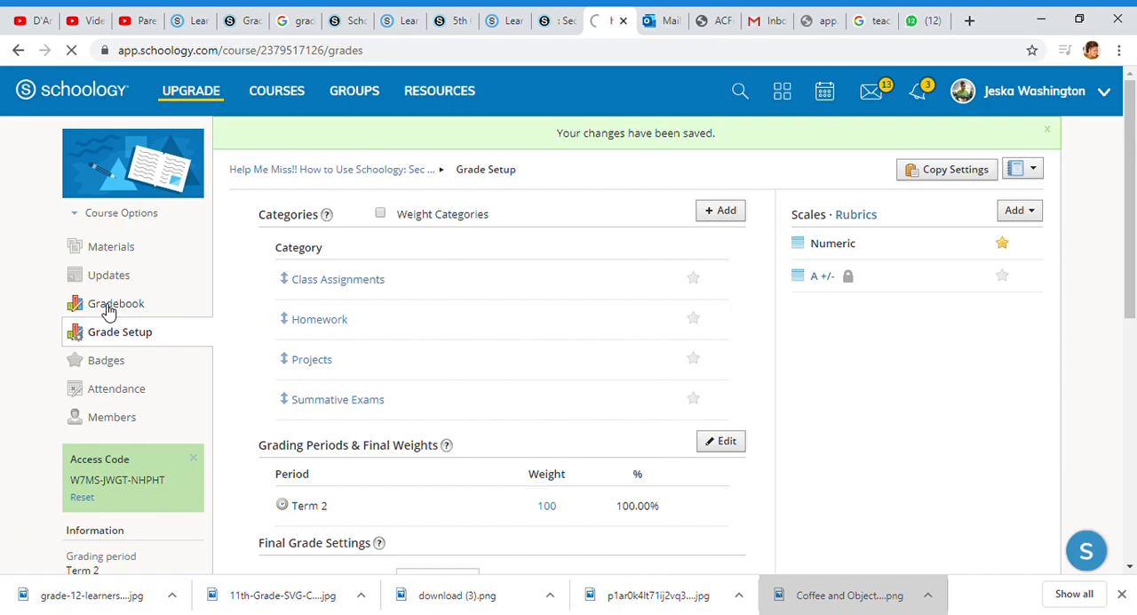
# View the gradebook showing N/A in the Overall and Term 2 columns for each student.
pyautogui.click(115, 303)
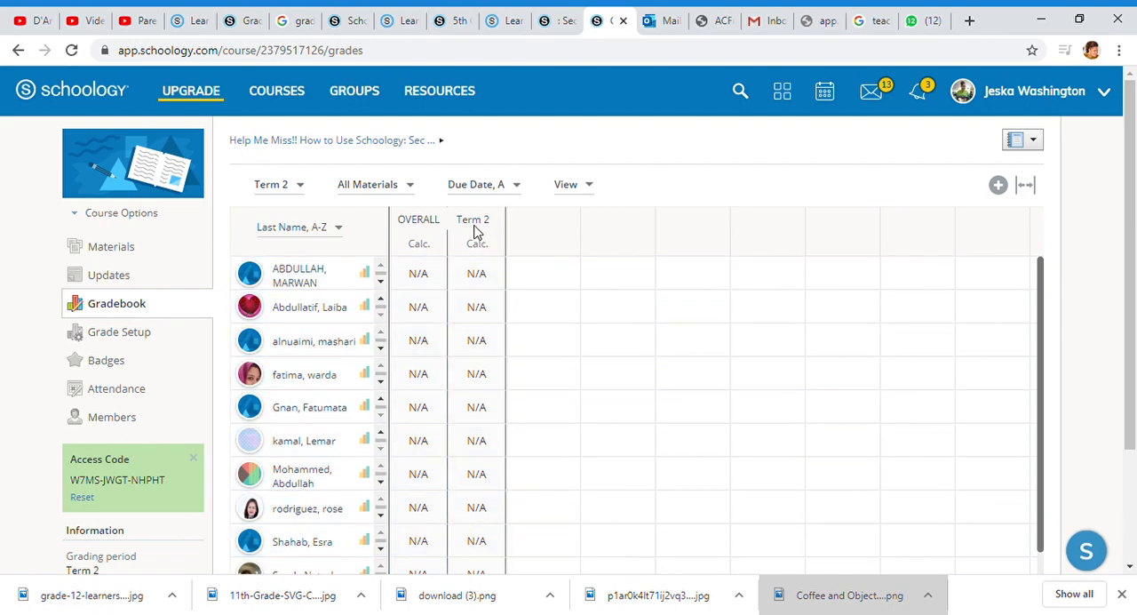
pyautogui.moveTo(729, 221)
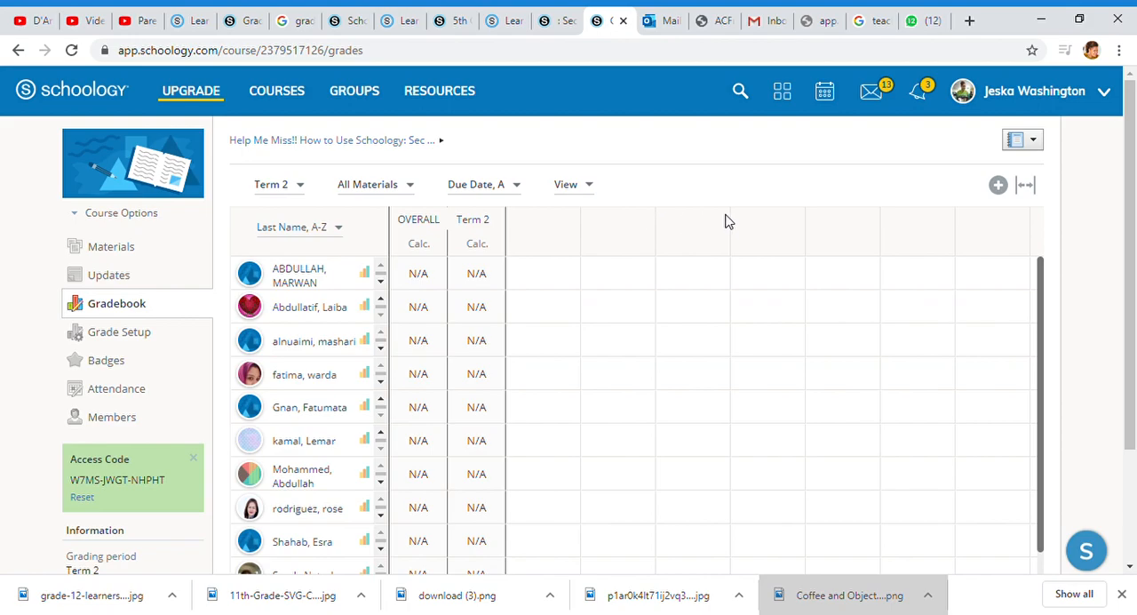
pyautogui.moveTo(149, 340)
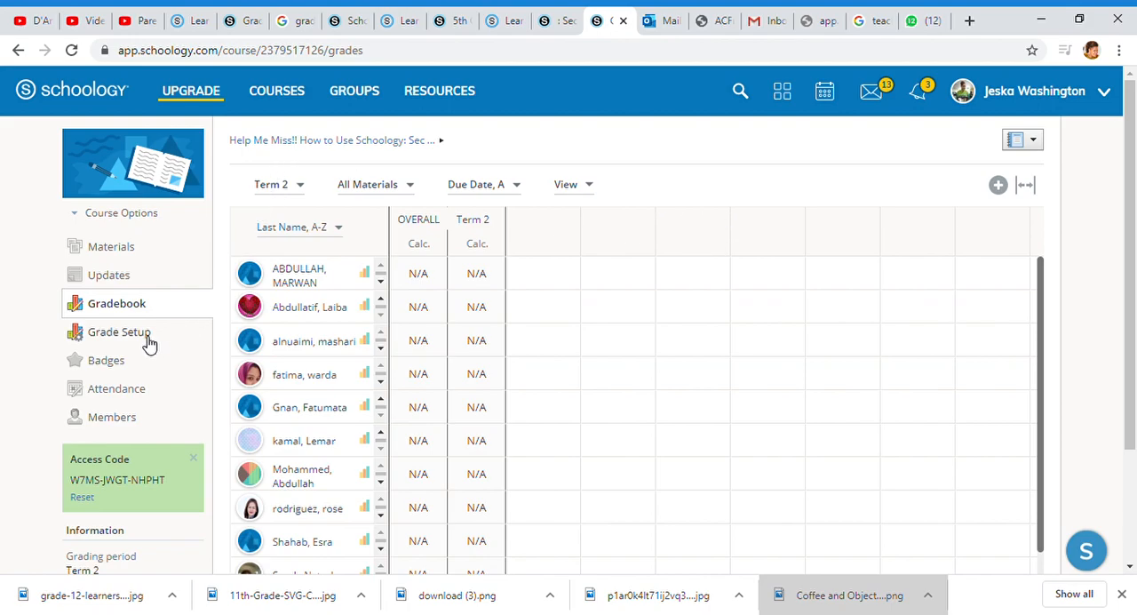
pyautogui.moveTo(992, 139)
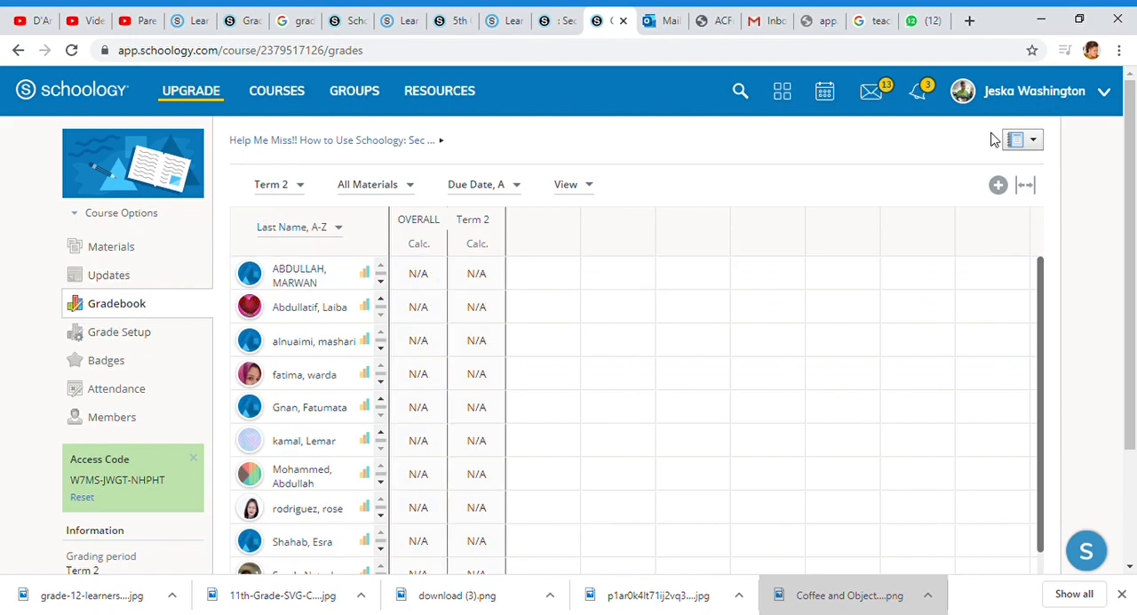